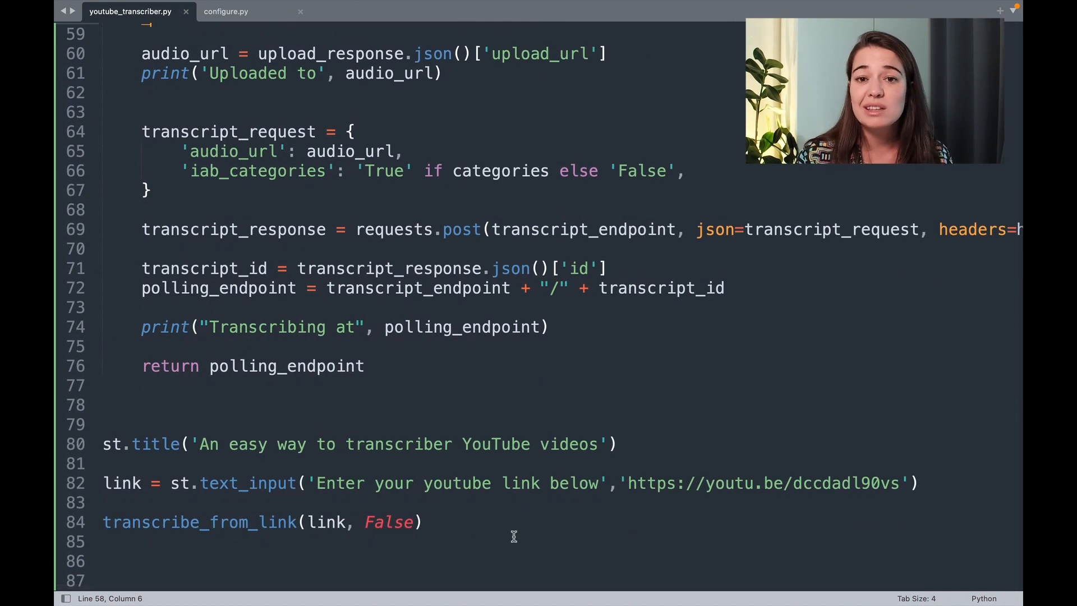
Embed the entered link as a video with st.video(link) below the text input
{"action": "left_click", "coordinate": [920, 483]}
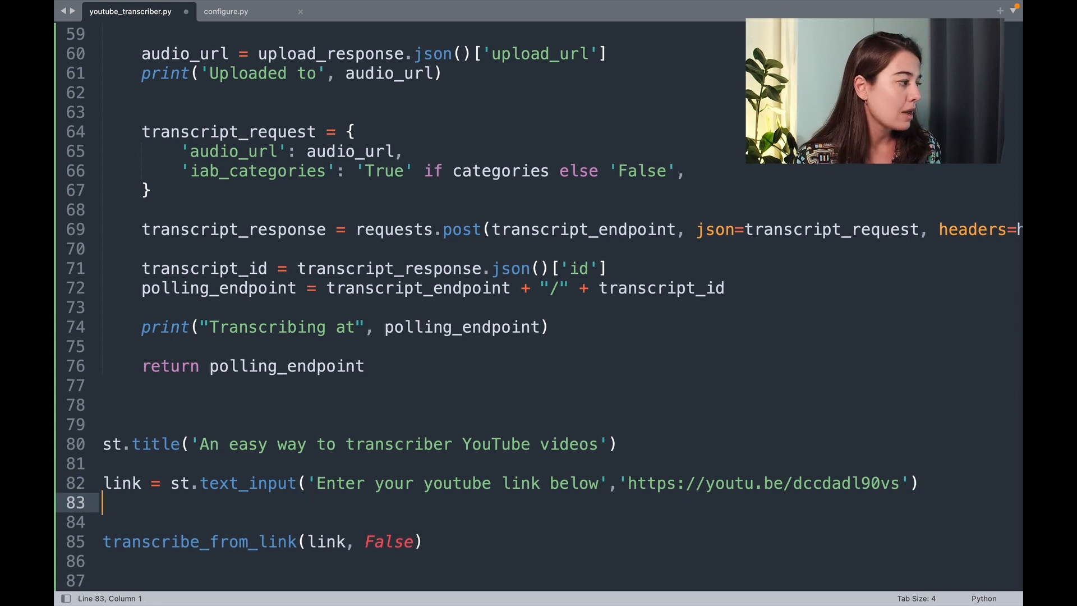
{"action": "type", "text": "st.video"}
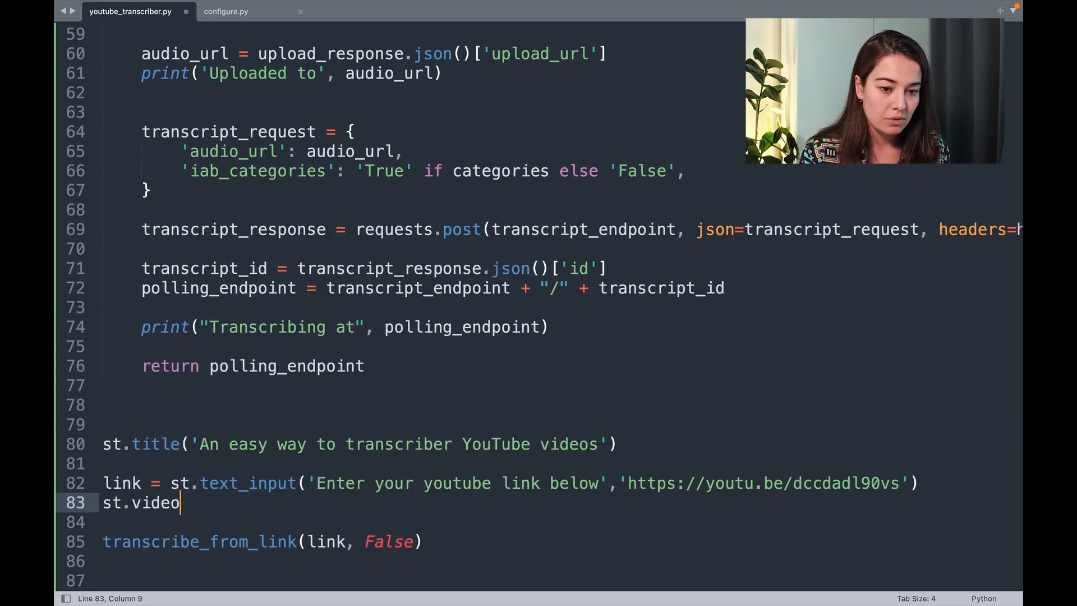
{"action": "type", "text": "()"}
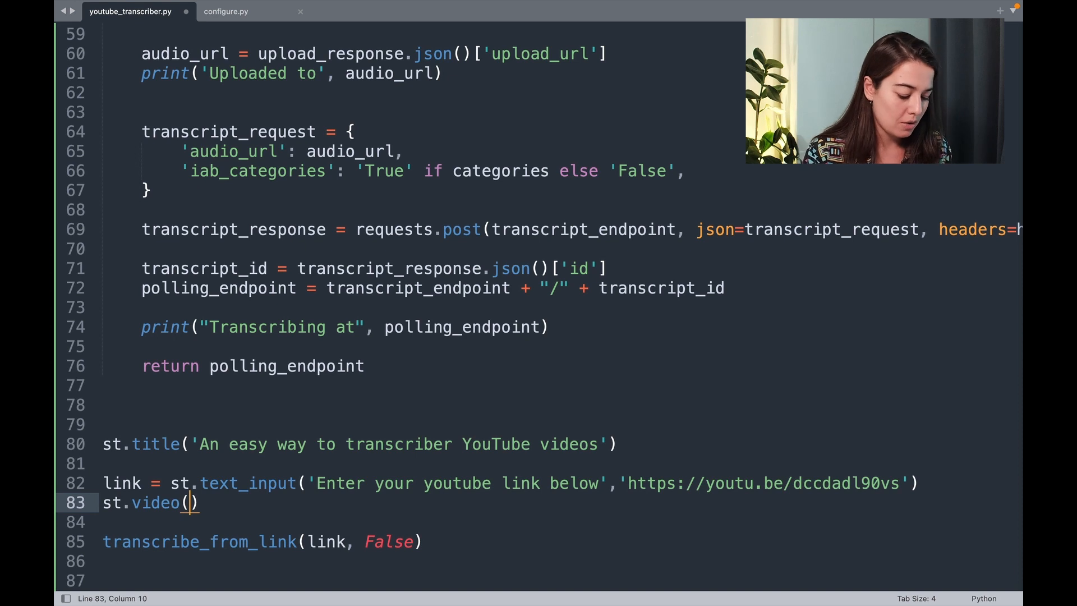
{"action": "type", "text": "link"}
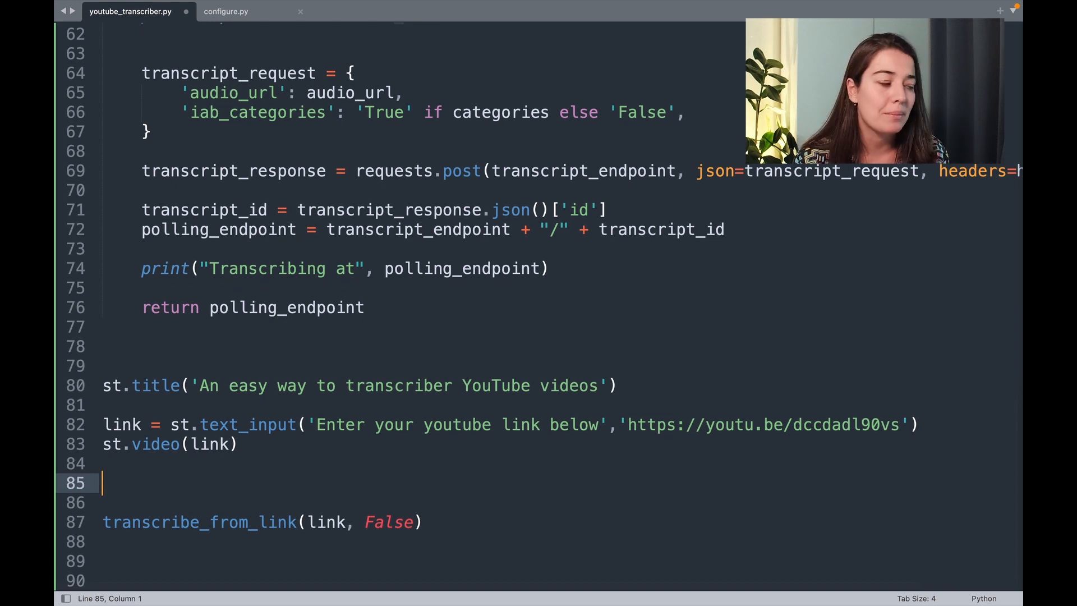
Begin an st.text line announcing 'The transcription is ...'
{"action": "type", "text": "st"}
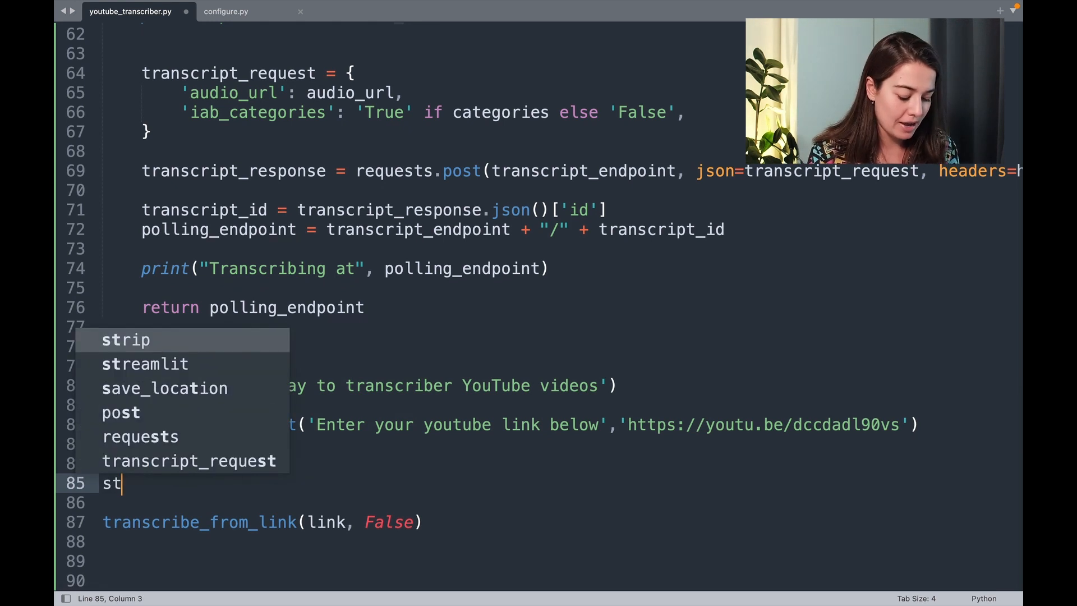
{"action": "type", "text": ".text()''"}
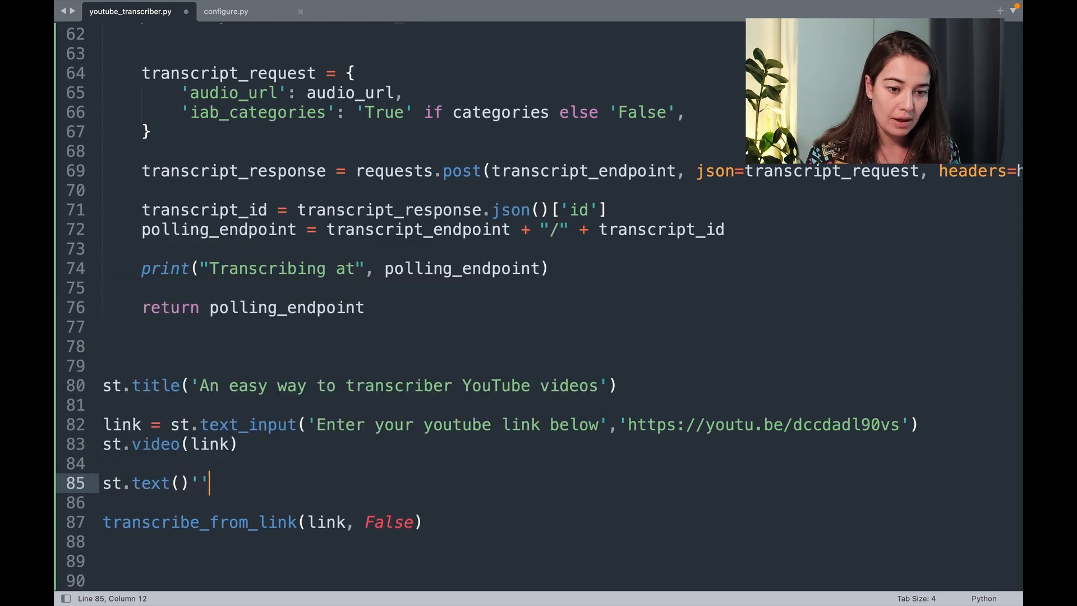
{"action": "type", "text": "The transc"}
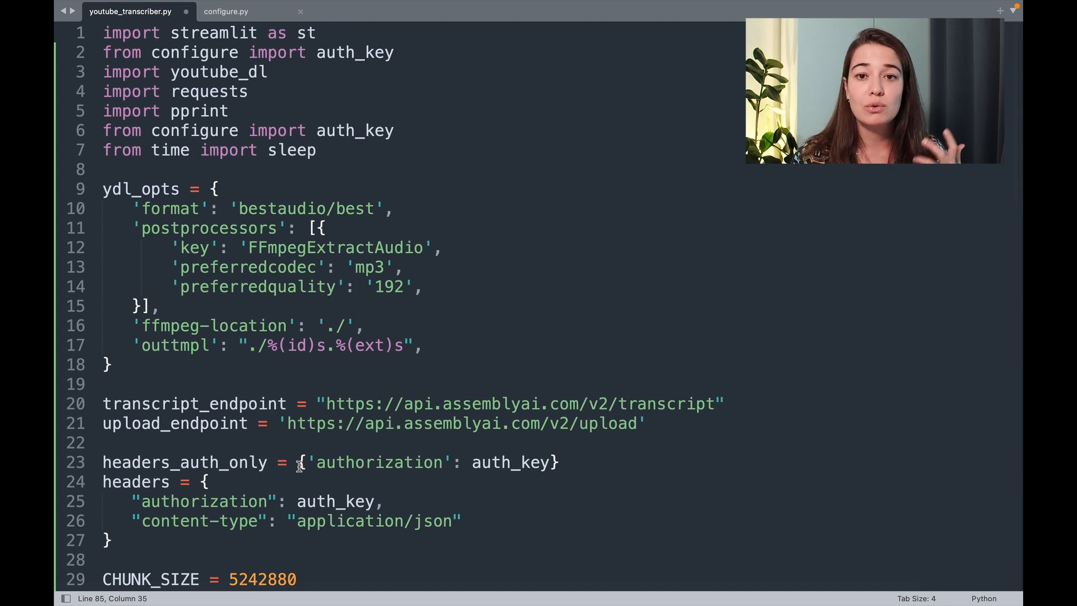
Initialise st.session_state['status'] to 'submitted' when missing and copy the status expression
{"action": "scroll", "scroll_direction": "down", "scroll_amount": 3}
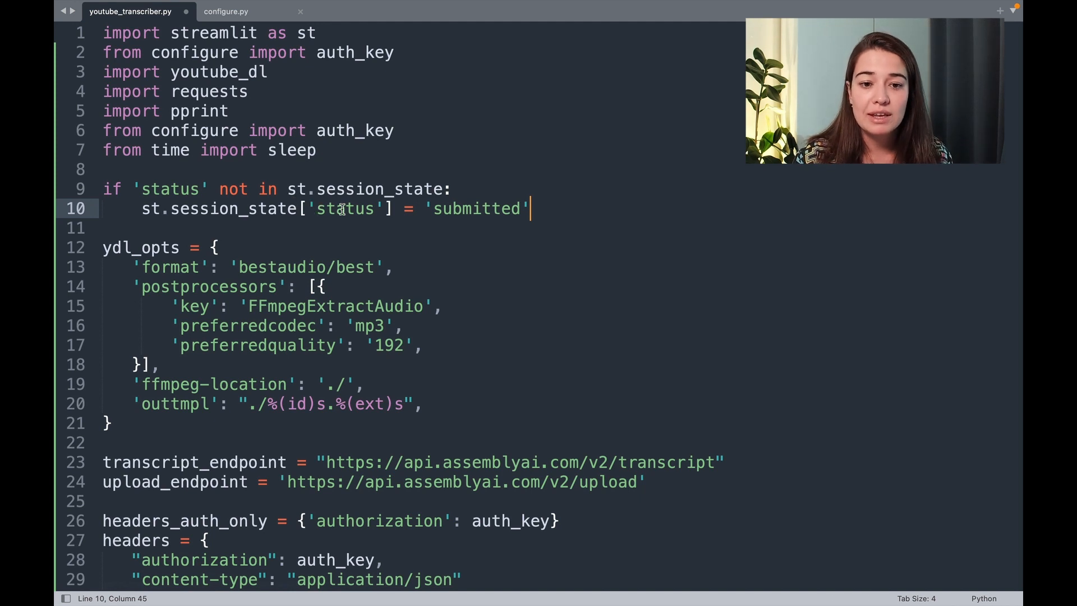
{"action": "double_click", "coordinate": [475, 209]}
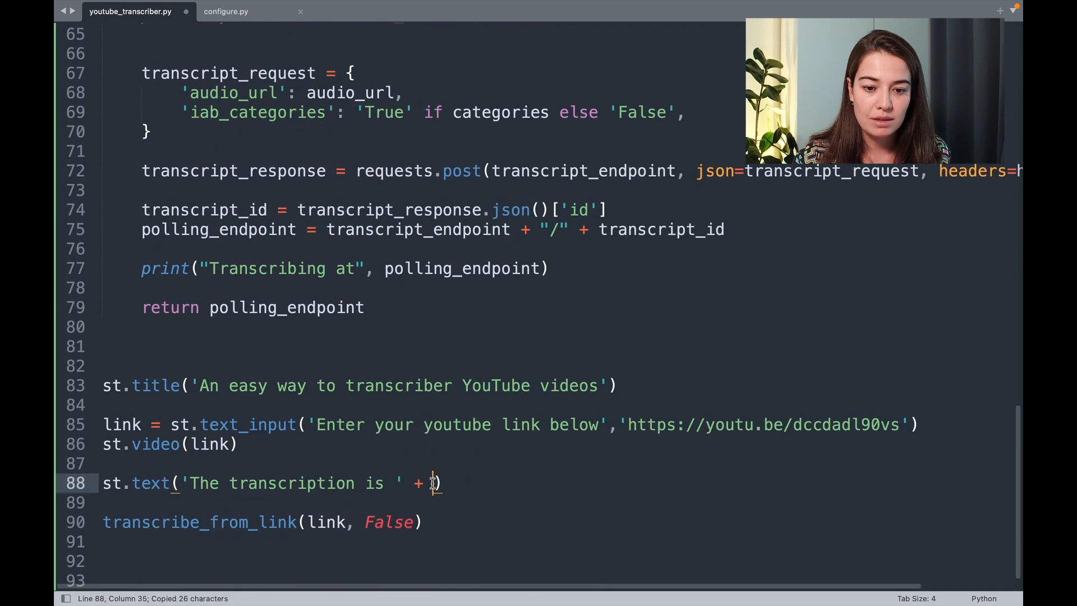
Append st.session_state['status'] to 'The transcription is ' and grab the polling_endpoint name
{"action": "type", "text": "st.session_state['status']"}
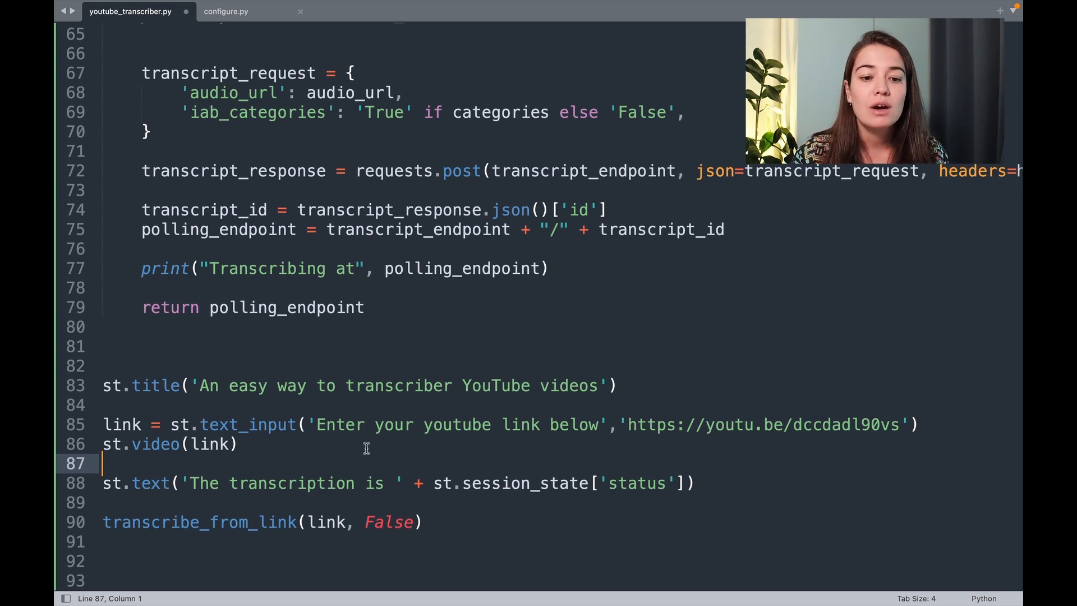
{"action": "double_click", "coordinate": [286, 308]}
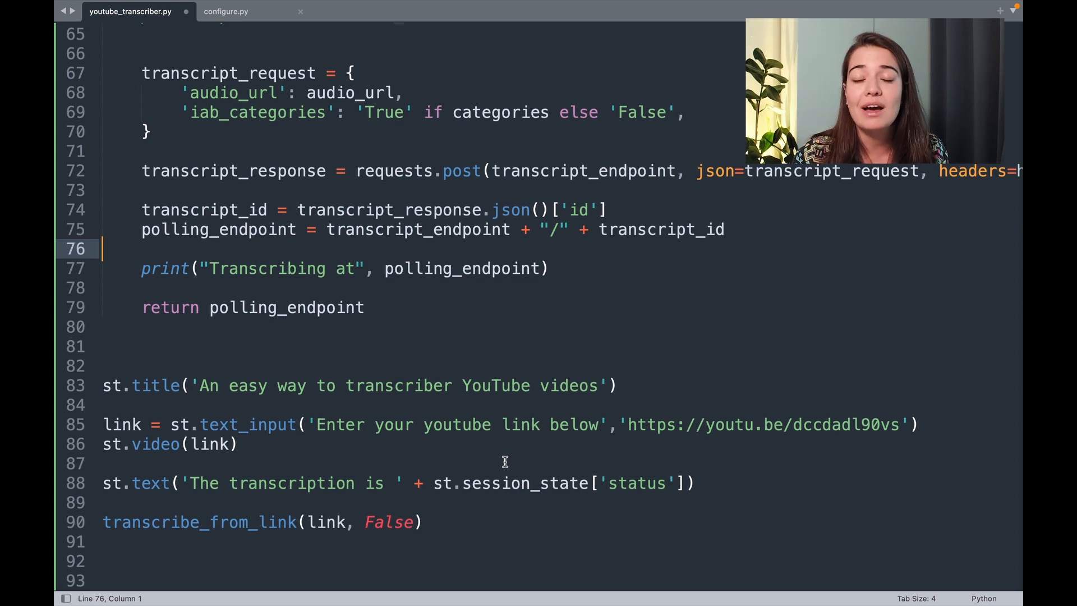
{"action": "mouse_move", "coordinate": [322, 467]}
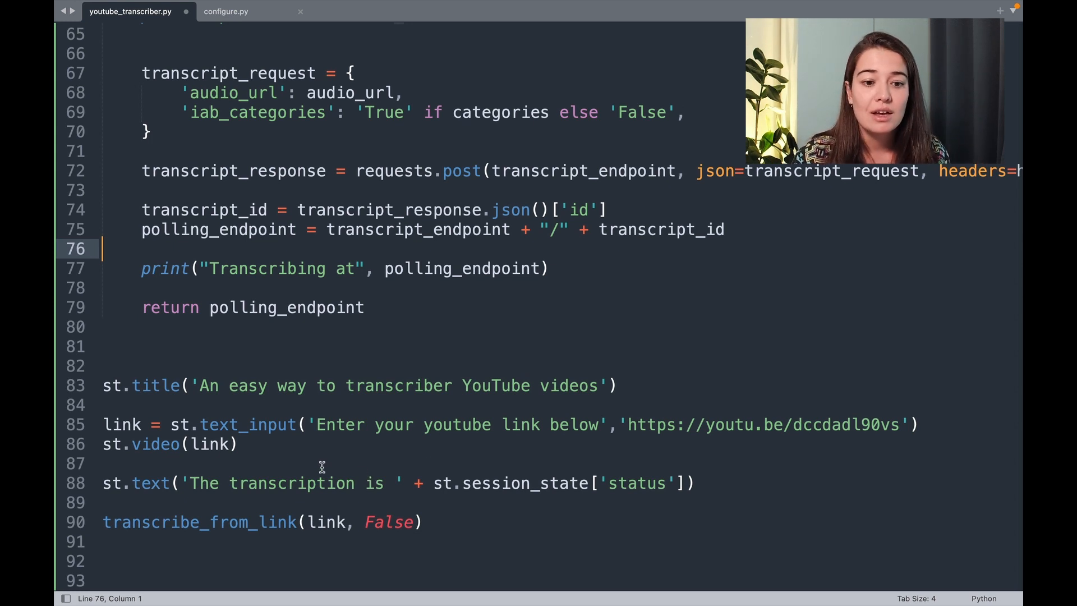
{"action": "double_click", "coordinate": [286, 308]}
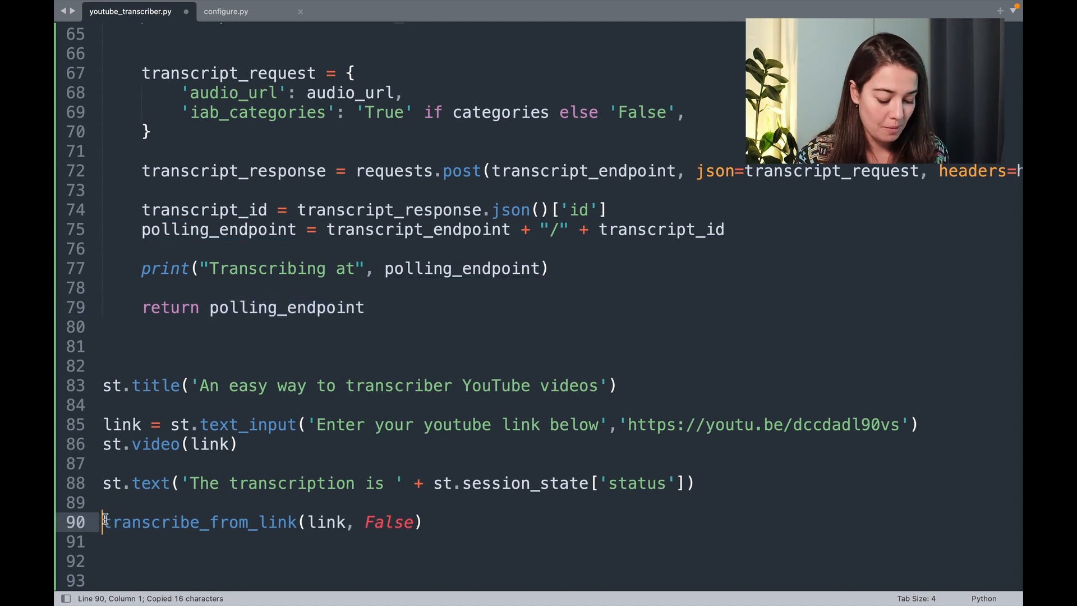
Store polling_endpoint from transcribe_from_link and define get_status updating session status via requests.get
{"action": "type", "text": "polling_endpoint ="}
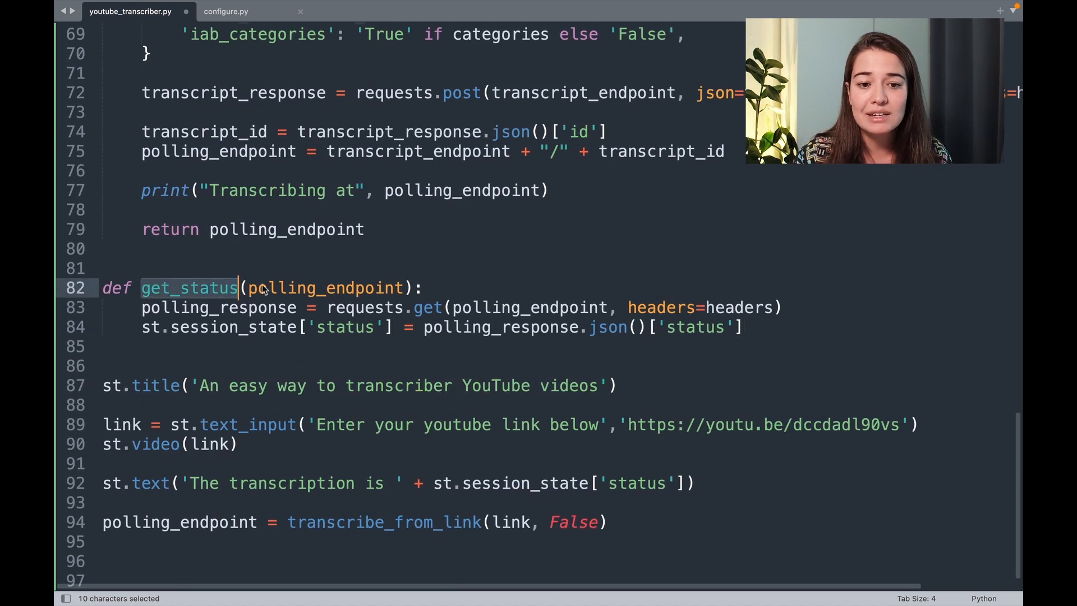
{"action": "double_click", "coordinate": [323, 288]}
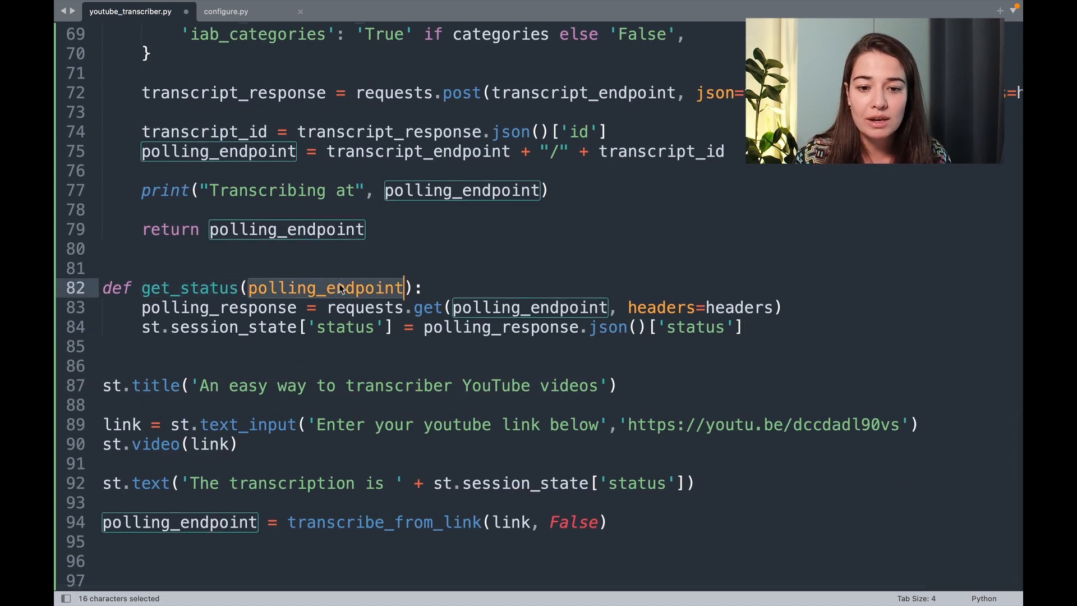
{"action": "left_click", "coordinate": [401, 307]}
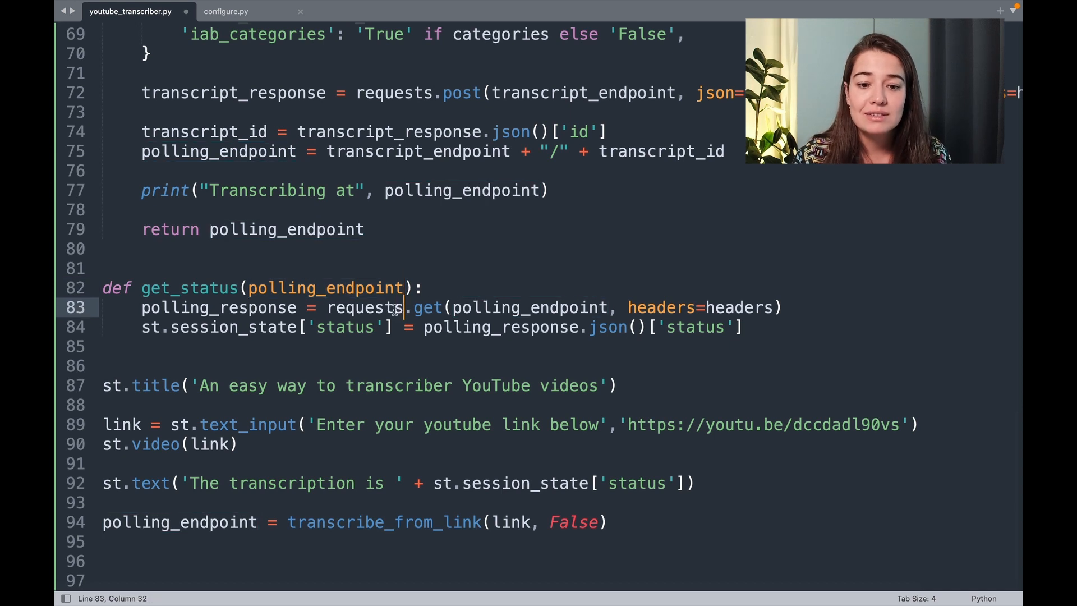
{"action": "double_click", "coordinate": [529, 307]}
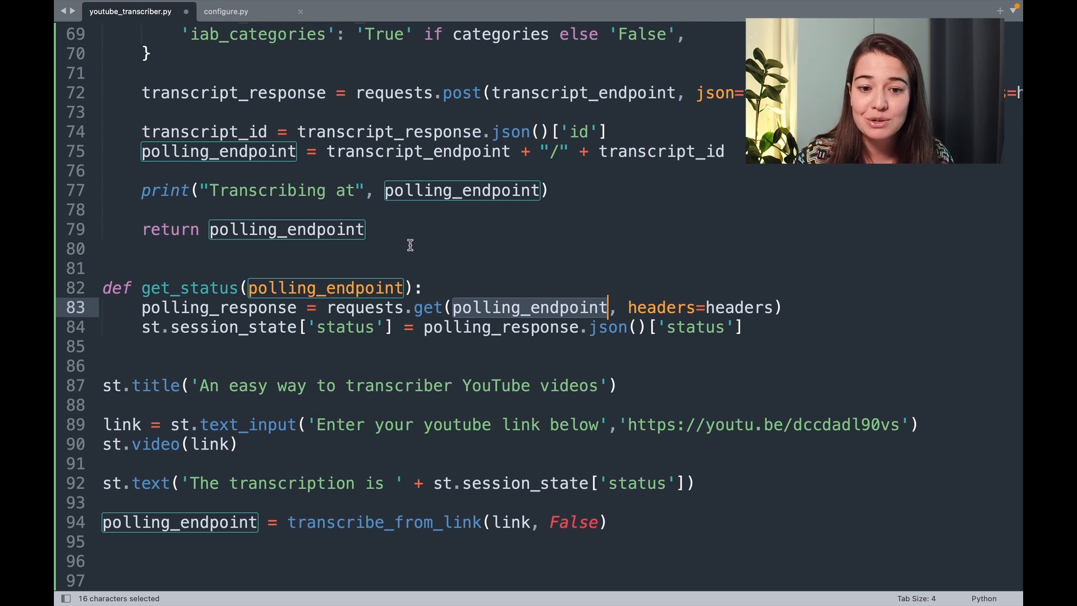
{"action": "left_click", "coordinate": [342, 307]}
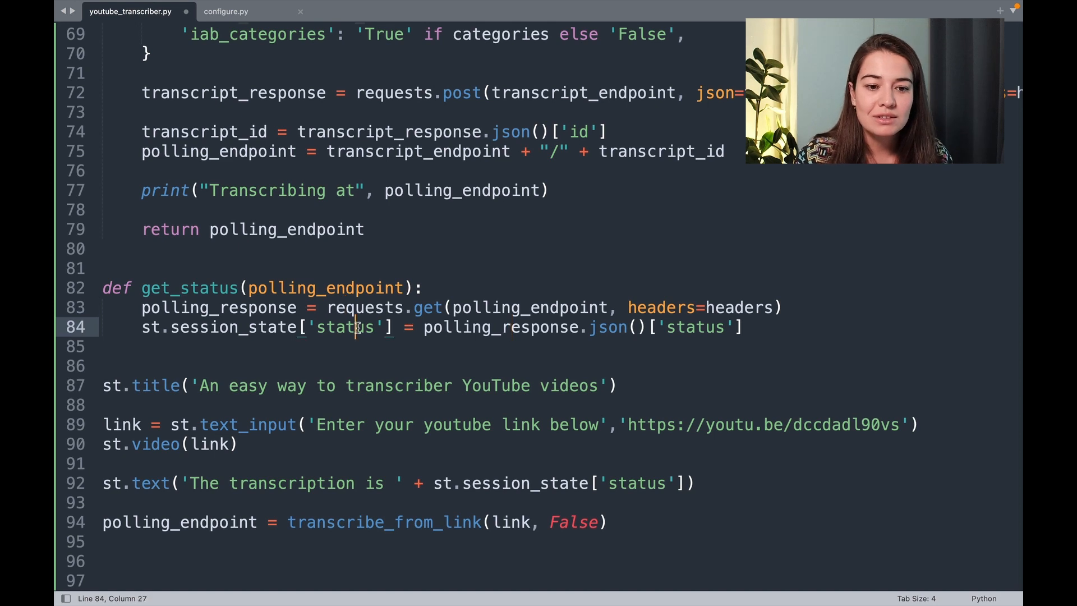
{"action": "double_click", "coordinate": [231, 327]}
{"action": "type", "text": "st.button('check_status', on_click=get_status, args=(polling_endpoint,))"}
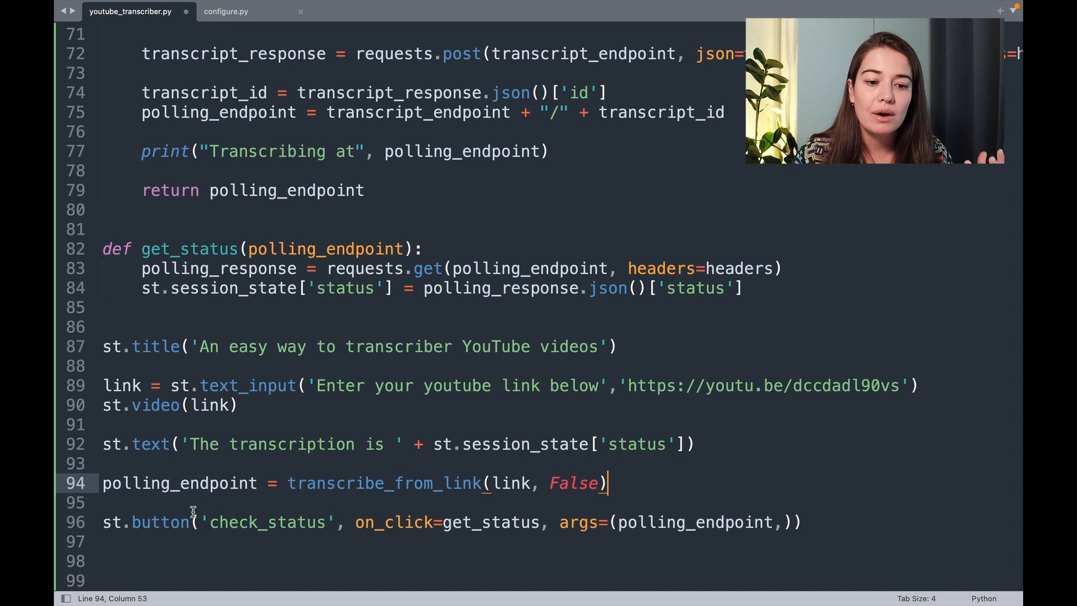
{"action": "double_click", "coordinate": [160, 521]}
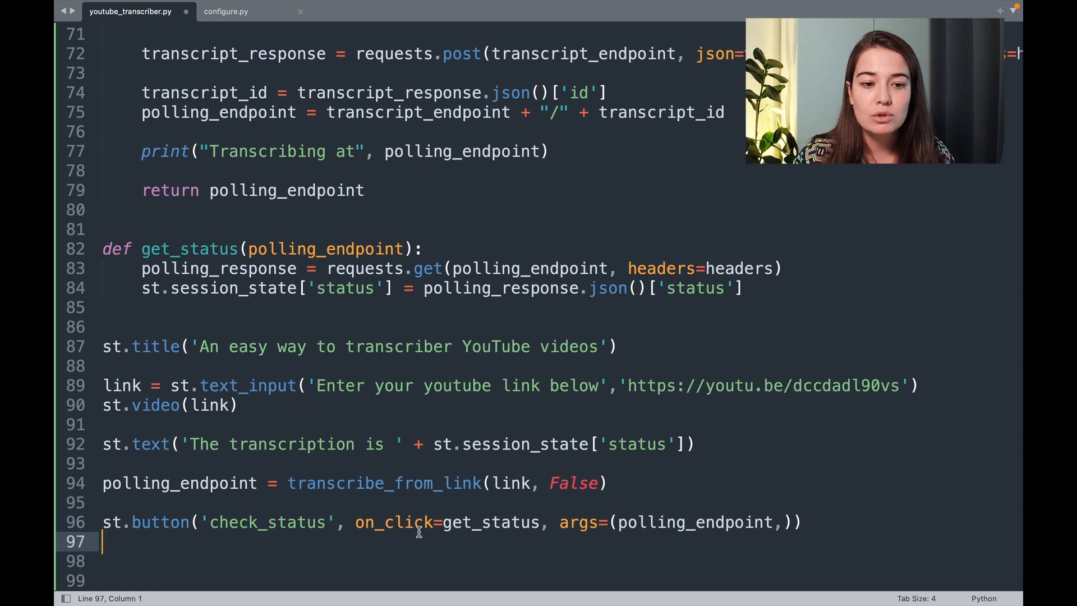
{"action": "double_click", "coordinate": [189, 249]}
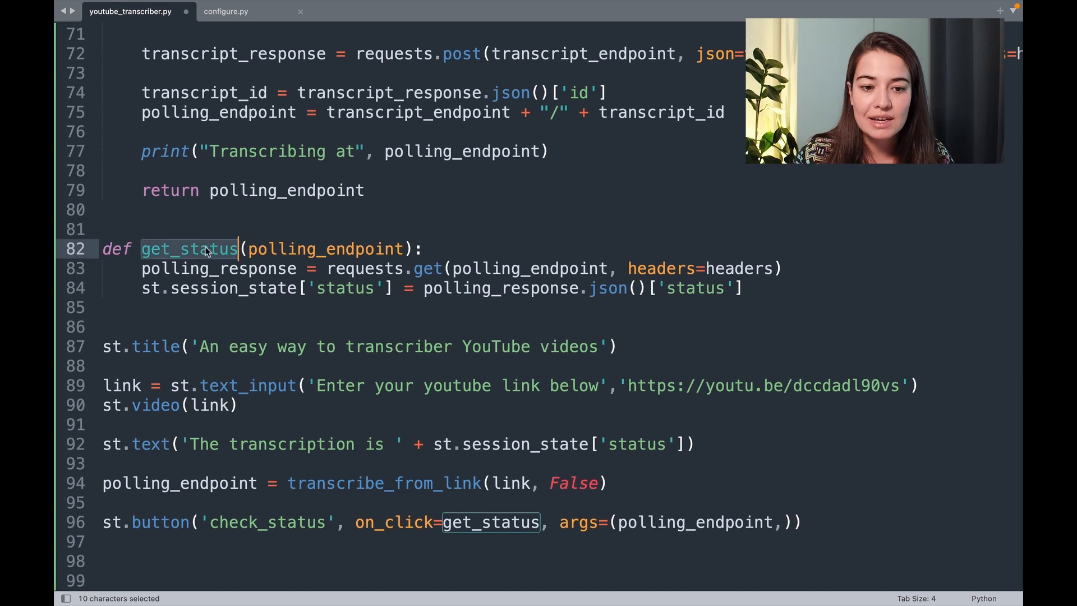
{"action": "mouse_move", "coordinate": [235, 259]}
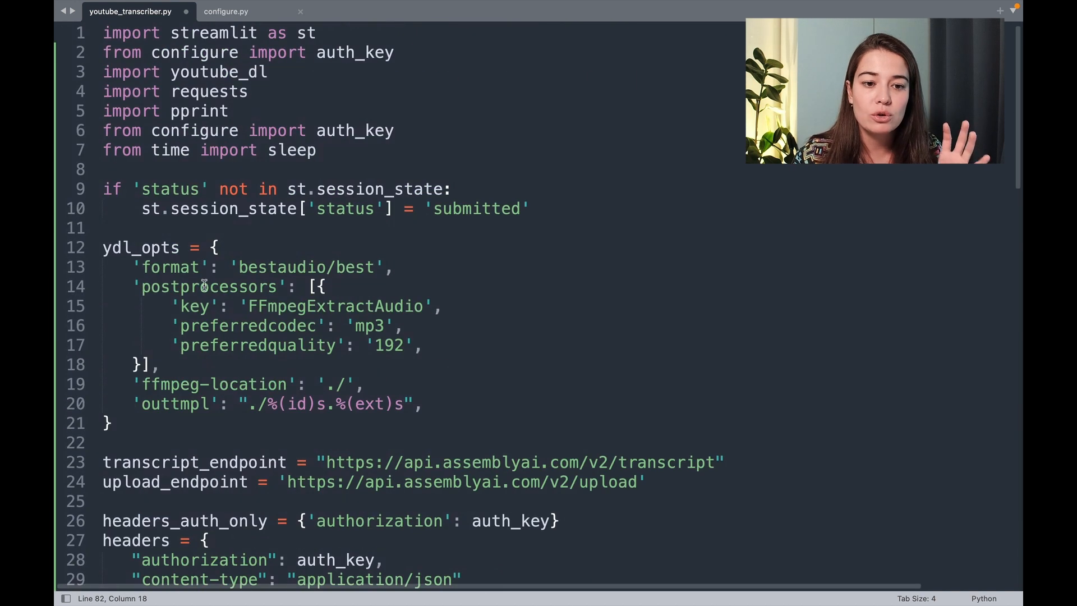
{"action": "scroll", "scroll_direction": "down", "scroll_amount": 3}
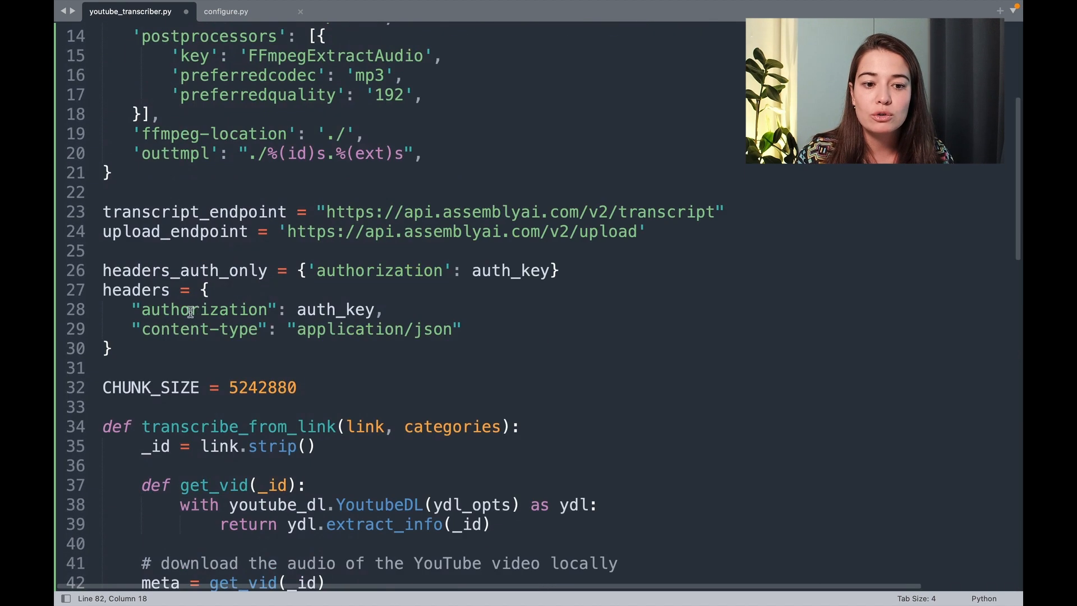
{"action": "double_click", "coordinate": [238, 427]}
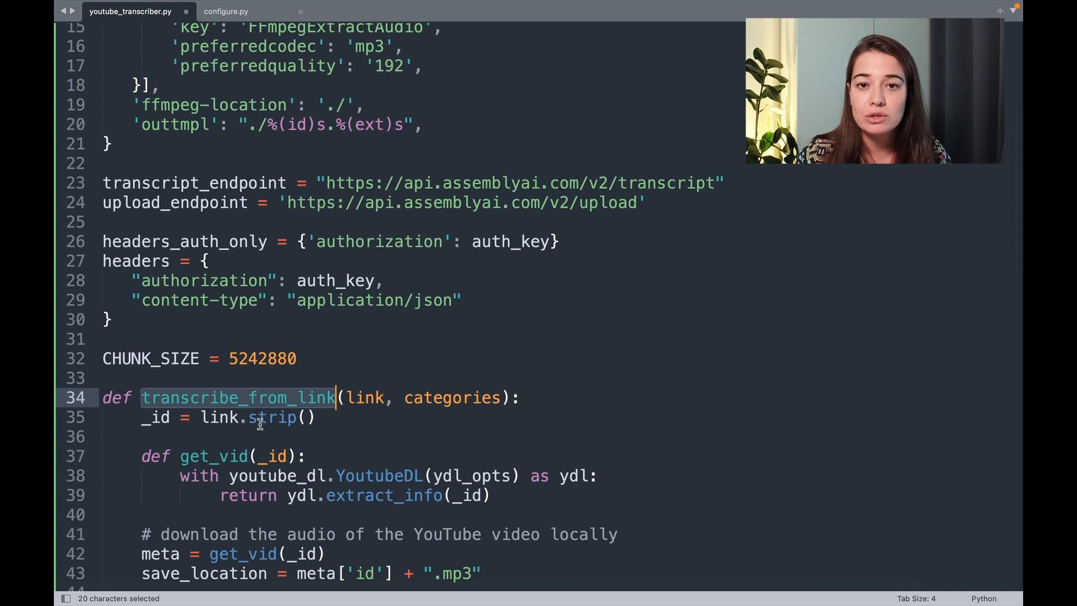
{"action": "left_click", "coordinate": [227, 378]}
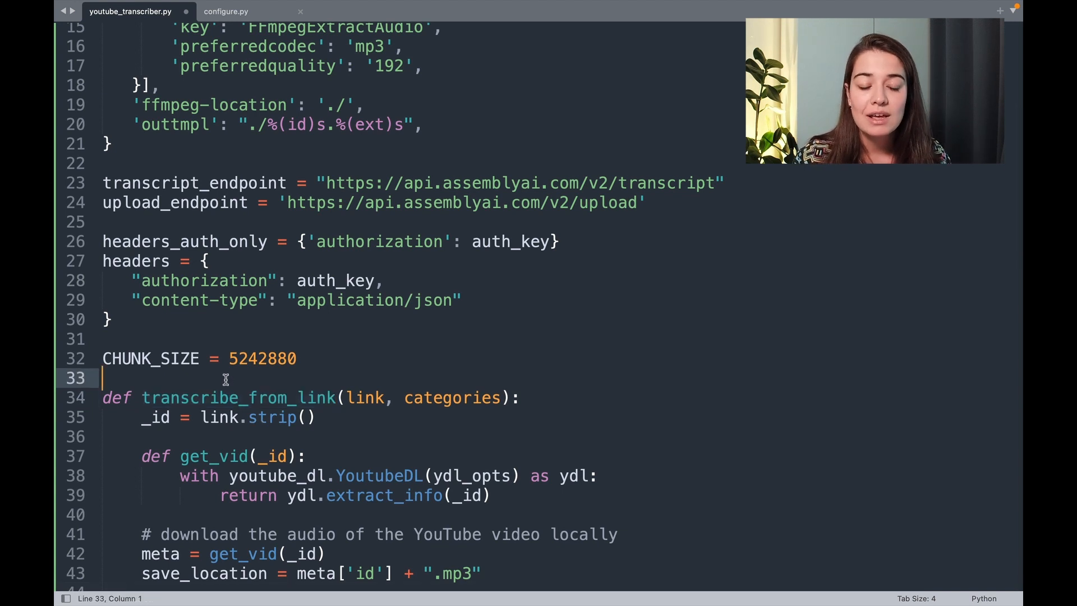
{"action": "key", "text": "enter"}
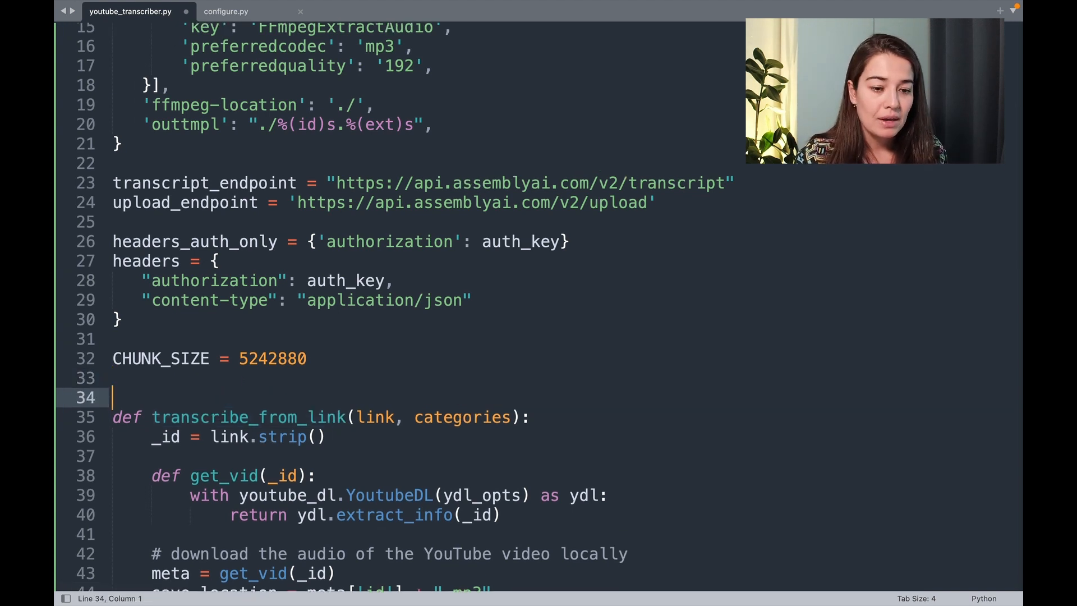
{"action": "type", "text": "@st"}
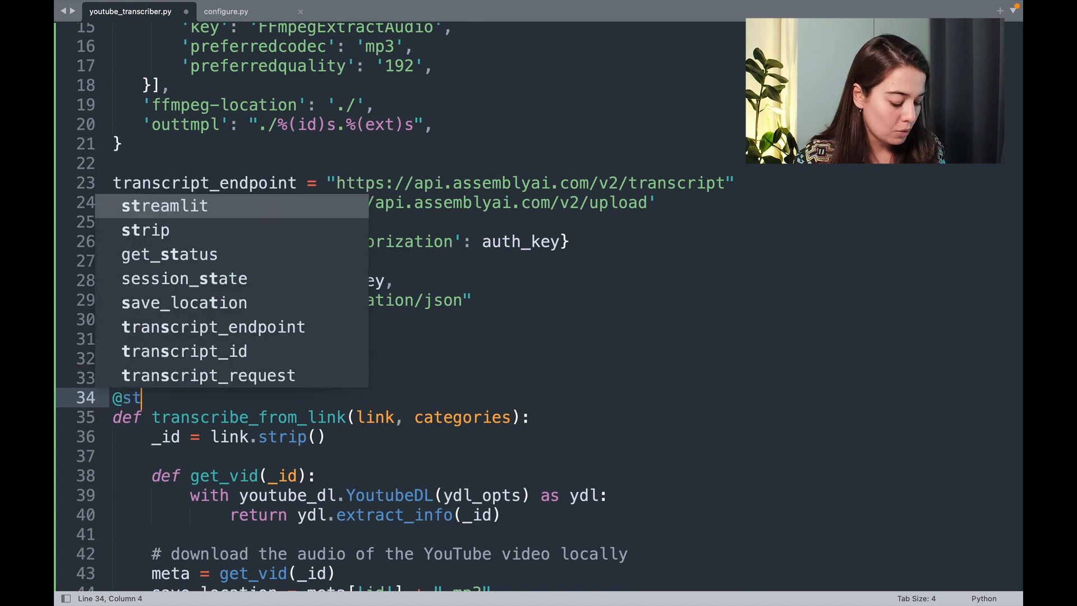
{"action": "type", "text": ".cache"}
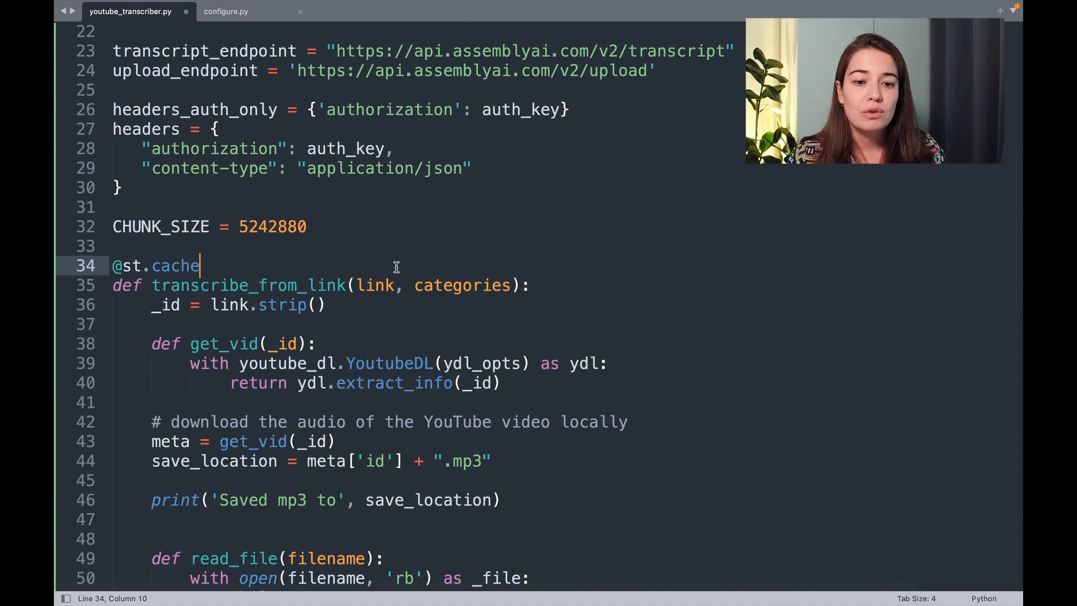
{"action": "scroll", "scroll_direction": "down", "scroll_amount": 3}
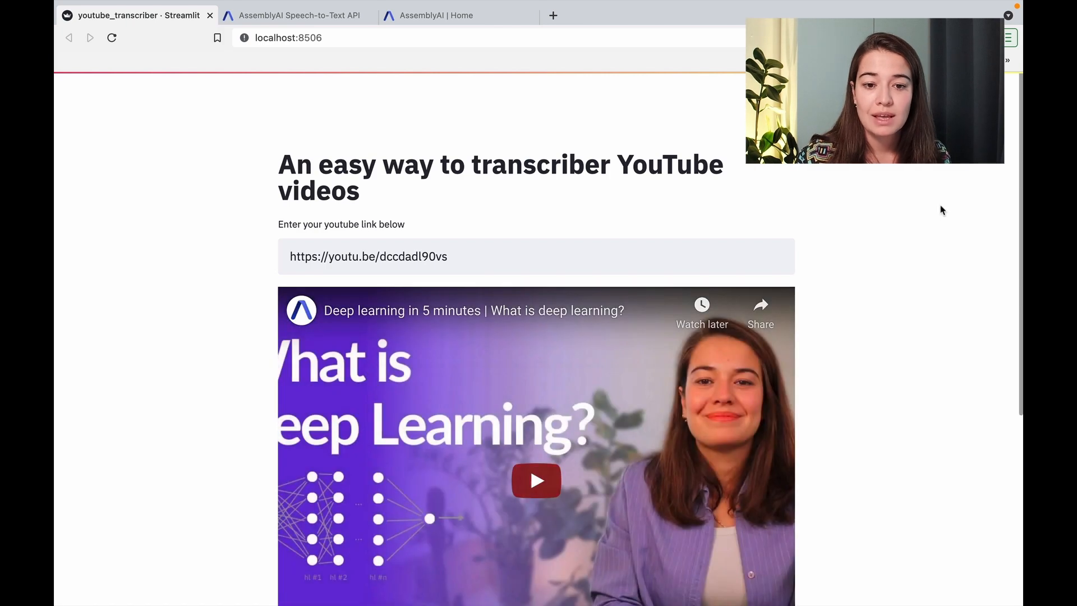
Let the app rerun on the deep learning video, then check the transcription status
{"action": "left_click", "coordinate": [446, 255]}
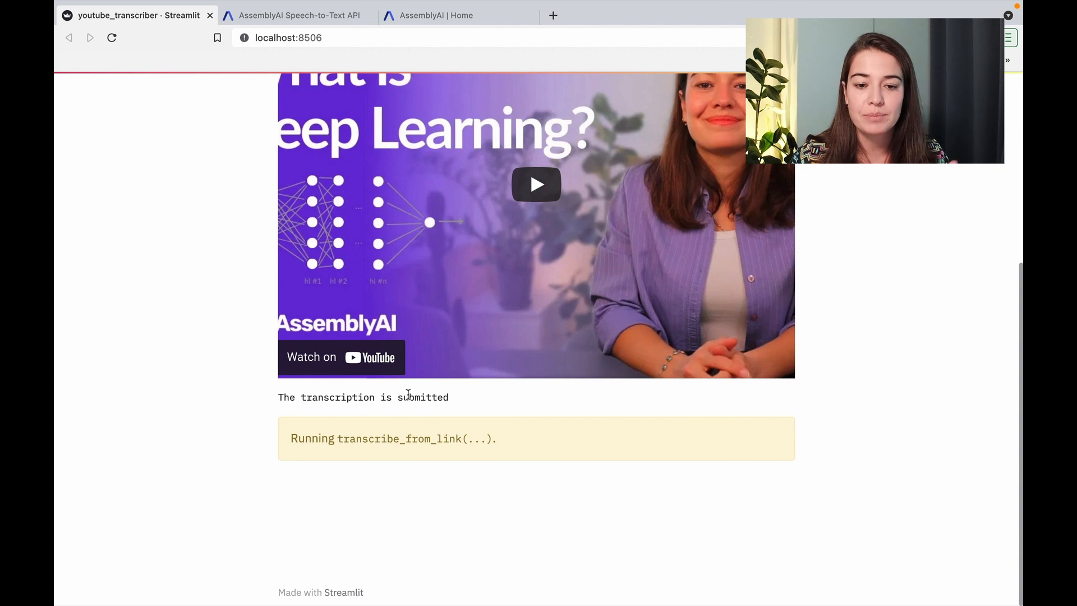
{"action": "mouse_move", "coordinate": [396, 416]}
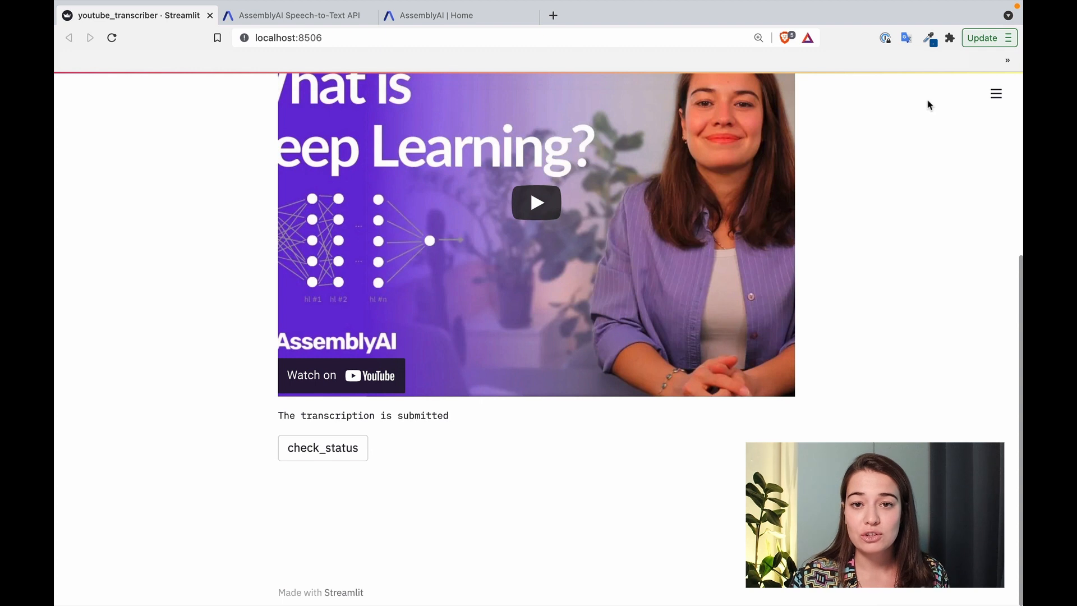
{"action": "mouse_move", "coordinate": [907, 308]}
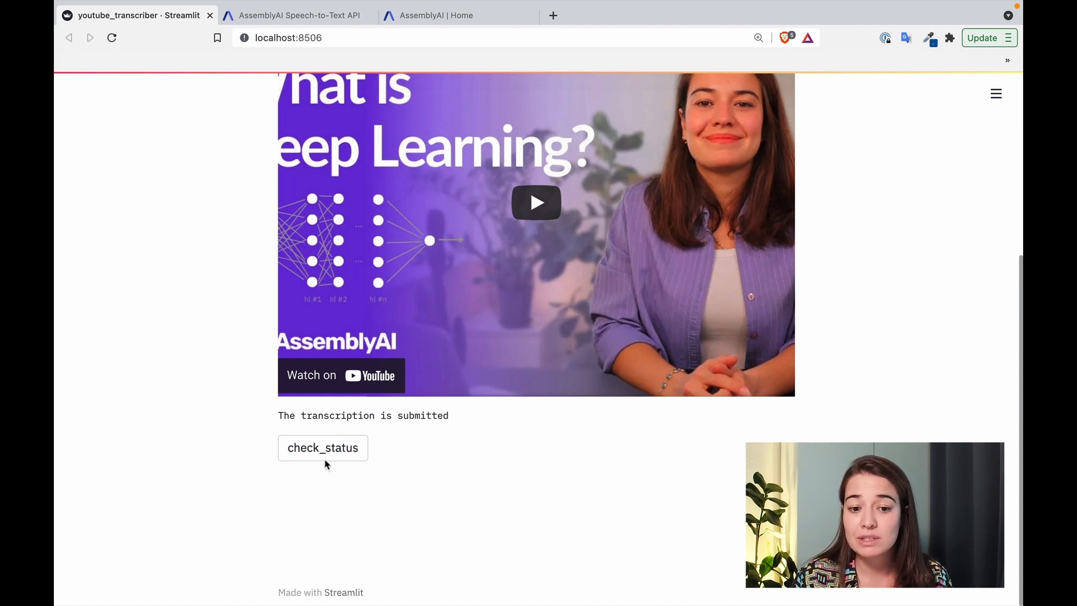
{"action": "left_click", "coordinate": [322, 447]}
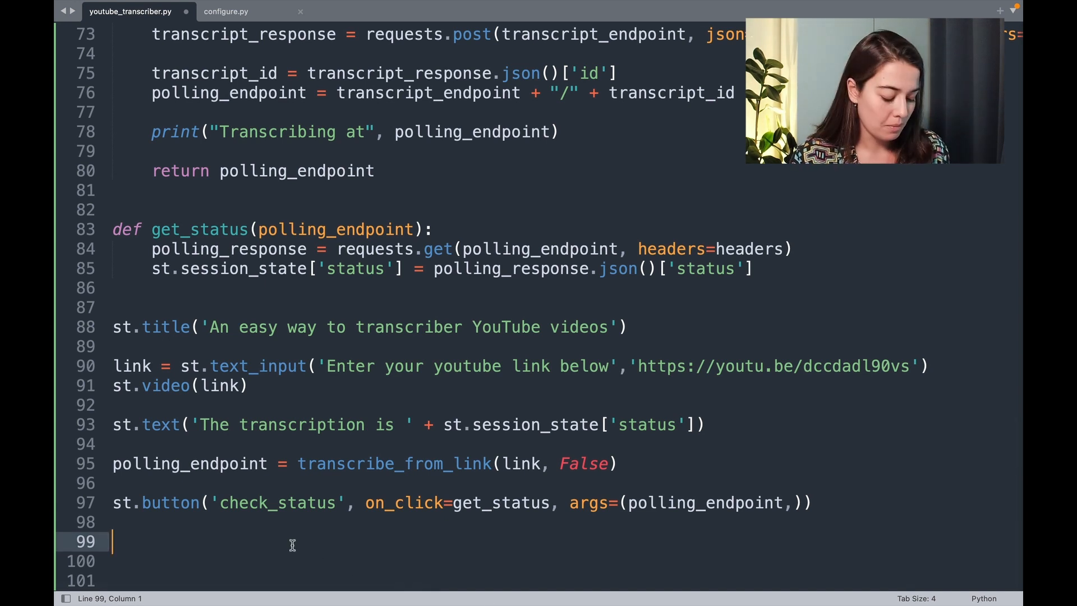
Set transcript='', fetch the response text when status == 'completed', and render it with st.markdown(transcript)
{"action": "type", "text": "st.markdown(transcript)"}
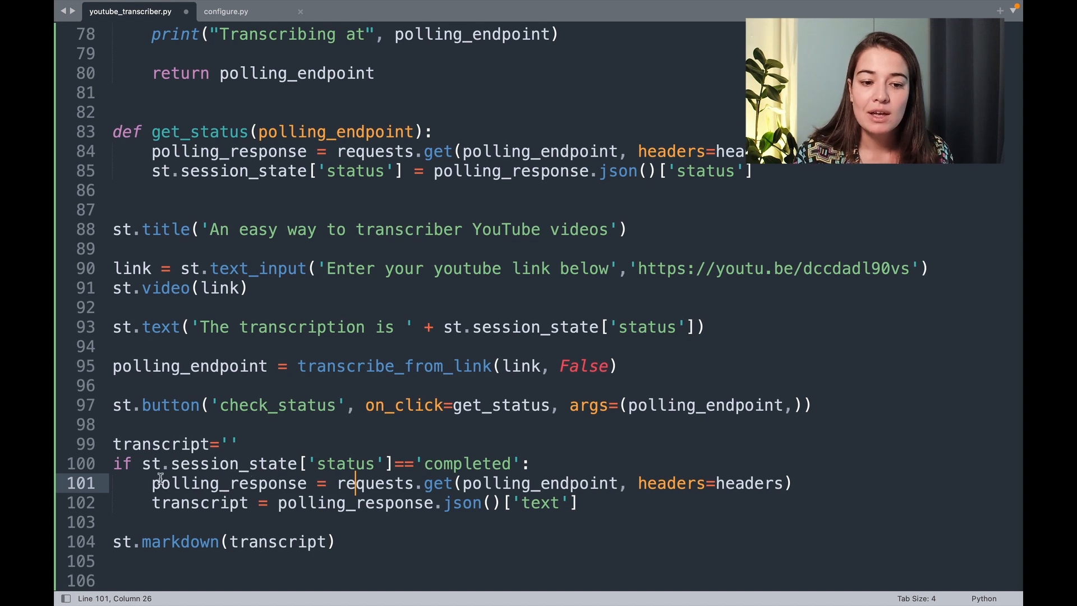
{"action": "left_click_drag", "start_coordinate": [241, 464], "coordinate": [502, 463]}
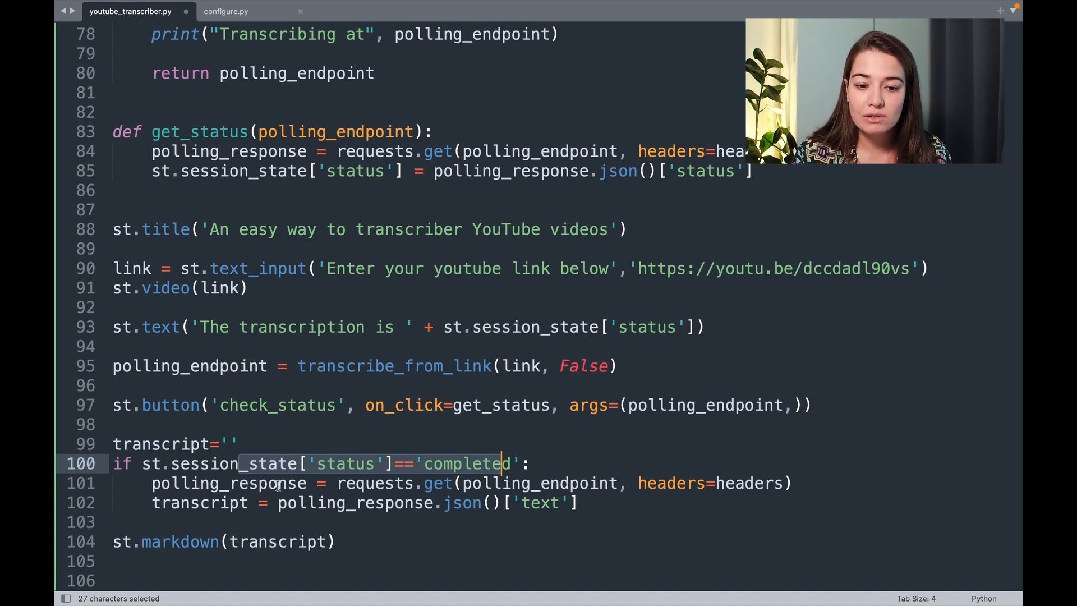
{"action": "double_click", "coordinate": [355, 503]}
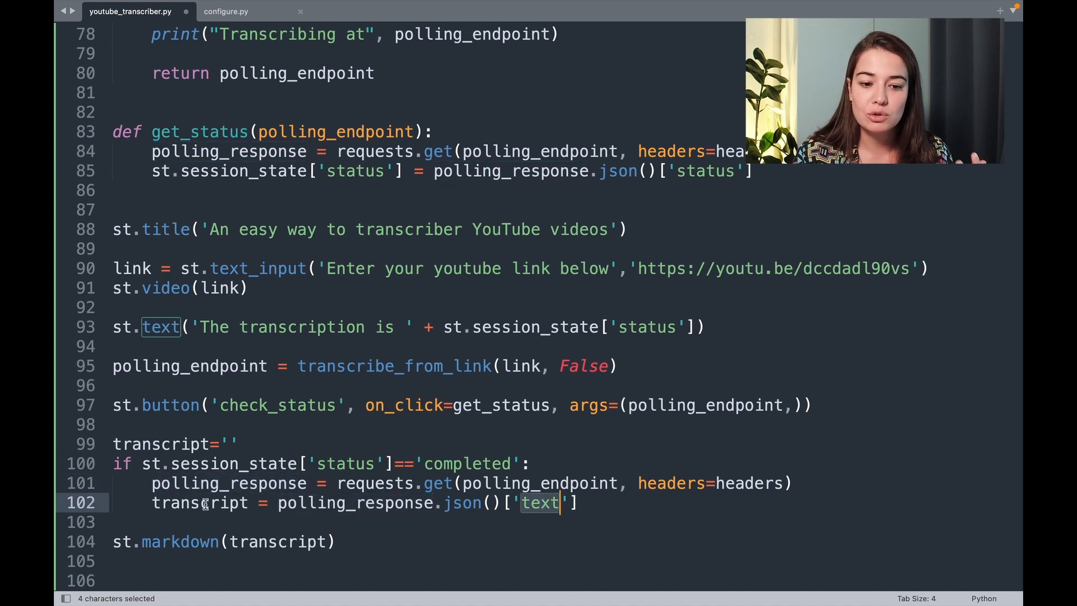
{"action": "double_click", "coordinate": [466, 464]}
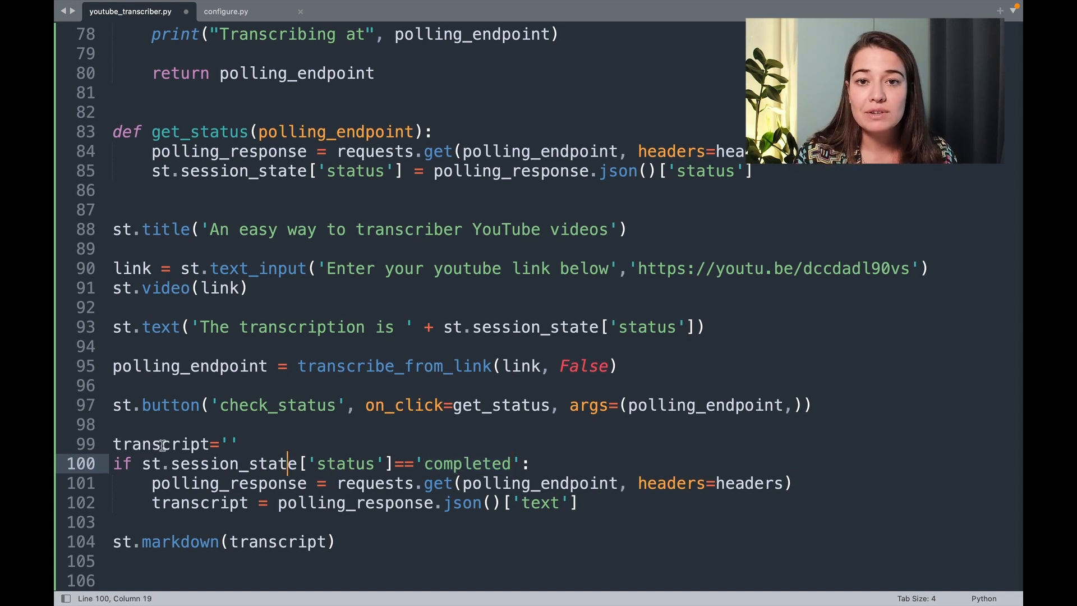
{"action": "double_click", "coordinate": [161, 445]}
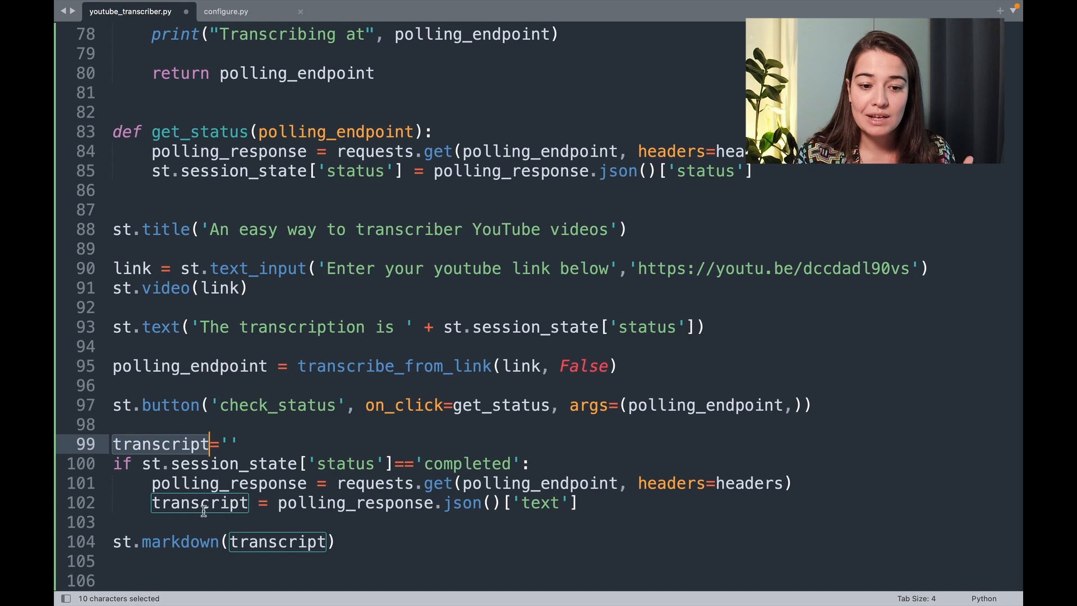
{"action": "left_click", "coordinate": [236, 444]}
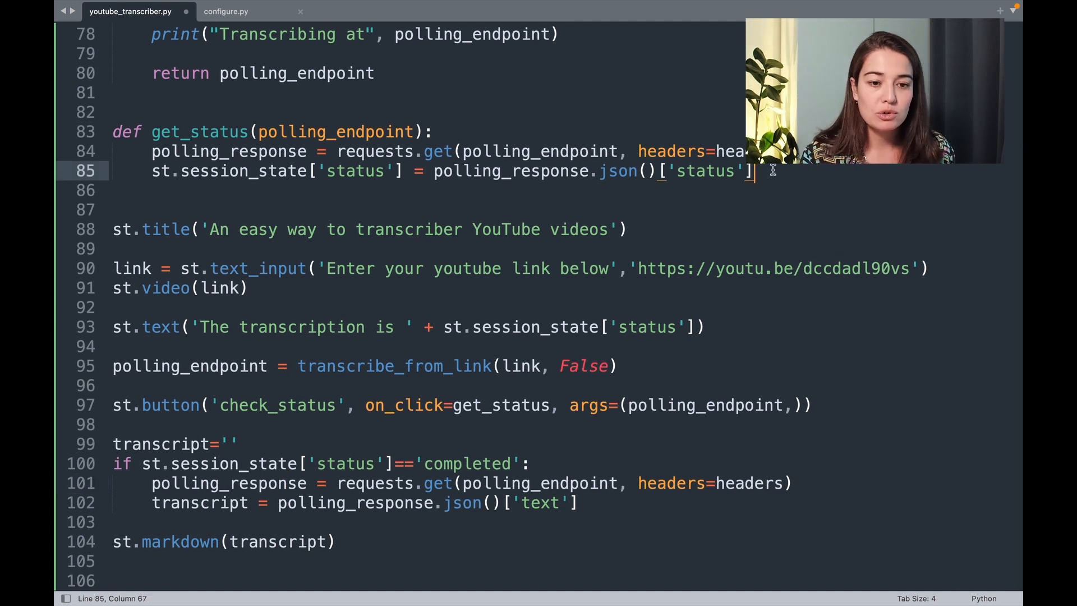
Define refresh_state() setting st.session_state['status'] = 'submitted'
{"action": "type", "text": "def refr"}
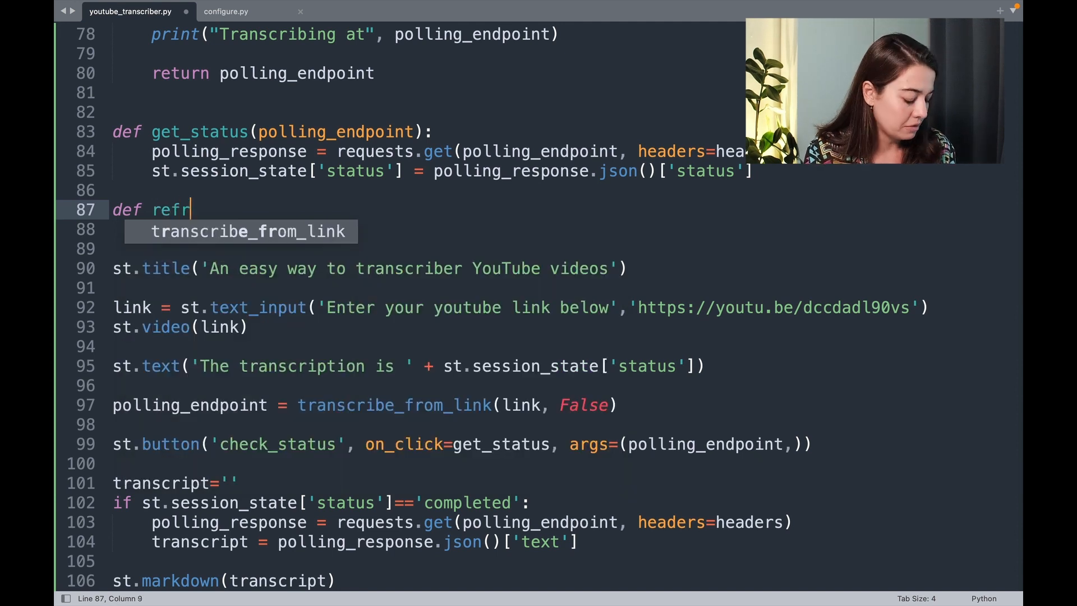
{"action": "type", "text": "esh_state():"}
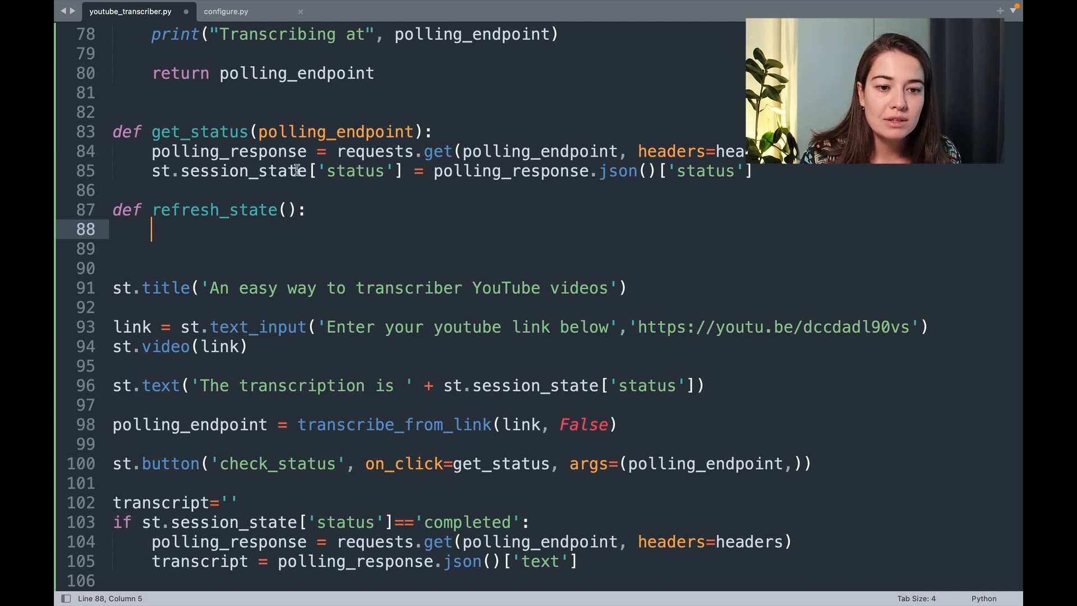
{"action": "left_click_drag", "start_coordinate": [152, 171], "coordinate": [405, 170]}
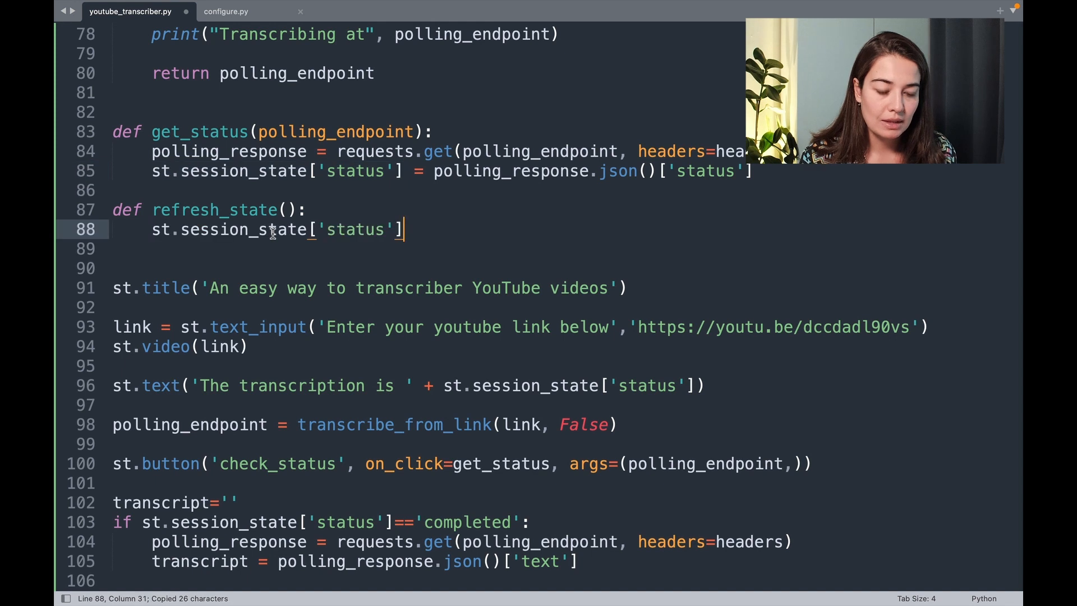
{"action": "type", "text": "= ''"}
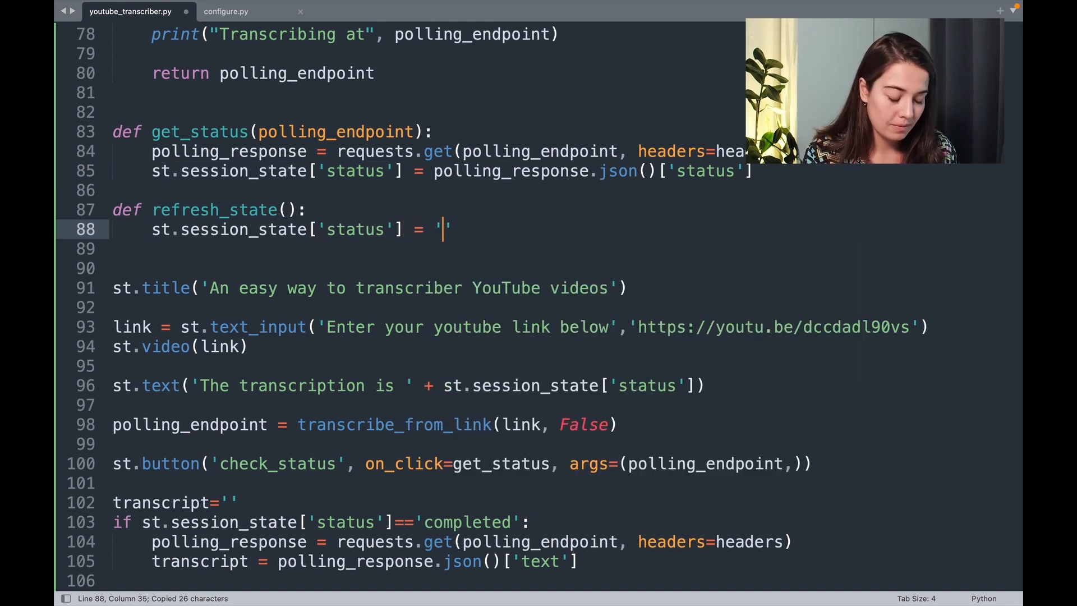
{"action": "type", "text": "submitted"}
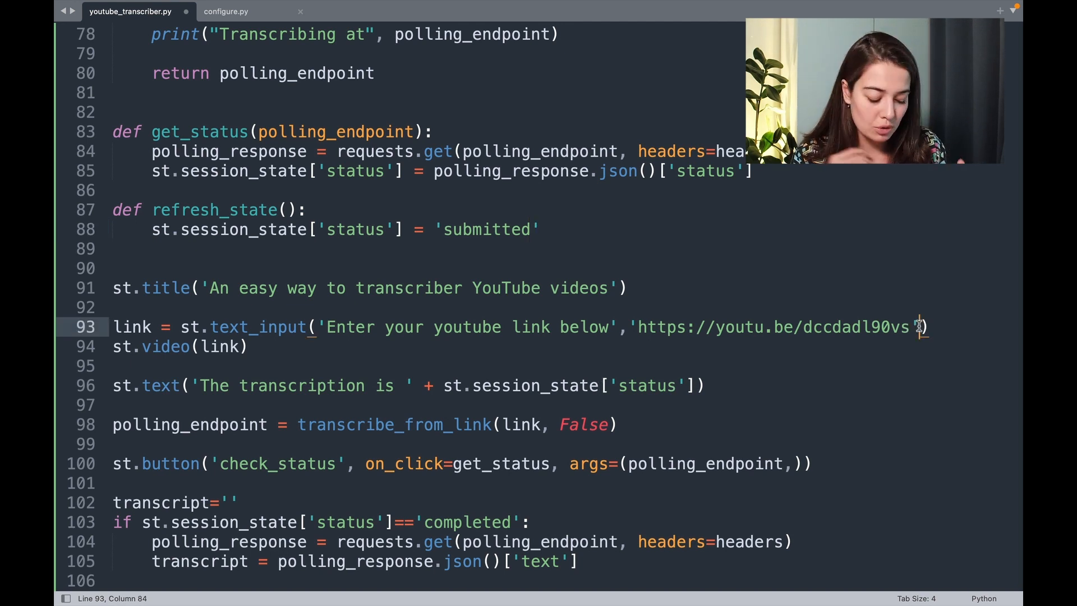
Add on_change=refresh_state to the YouTube link text_input
{"action": "type", "text": ","}
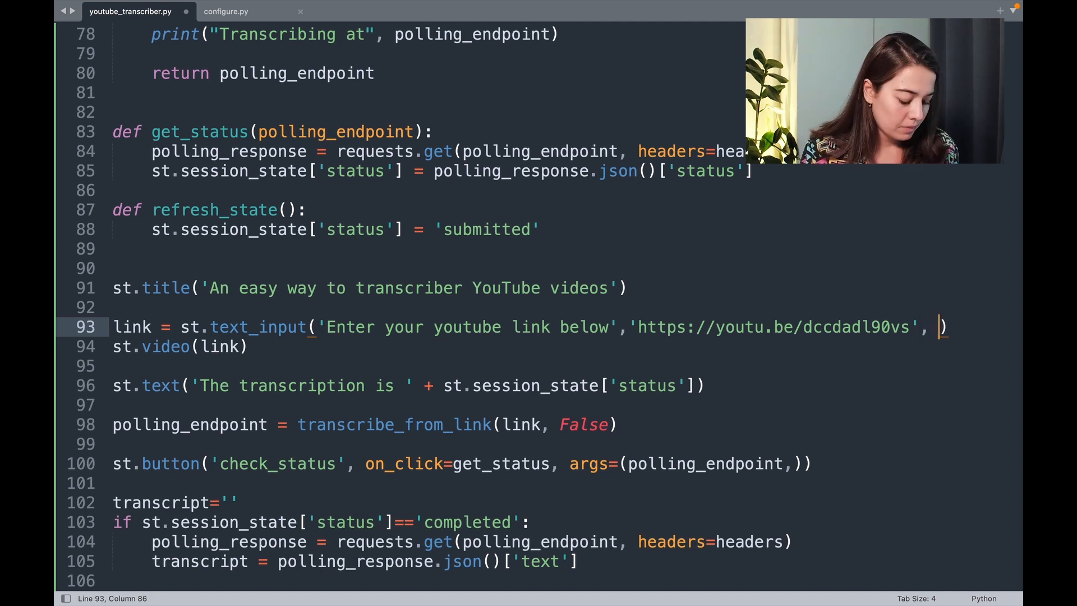
{"action": "type", "text": "on_change"}
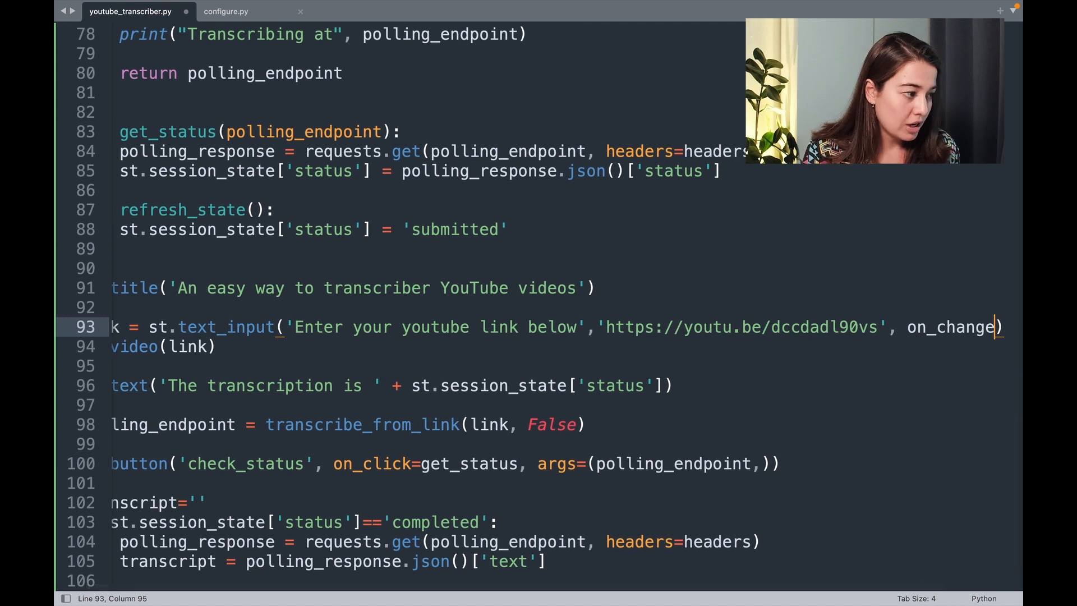
{"action": "type", "text": "refr"}
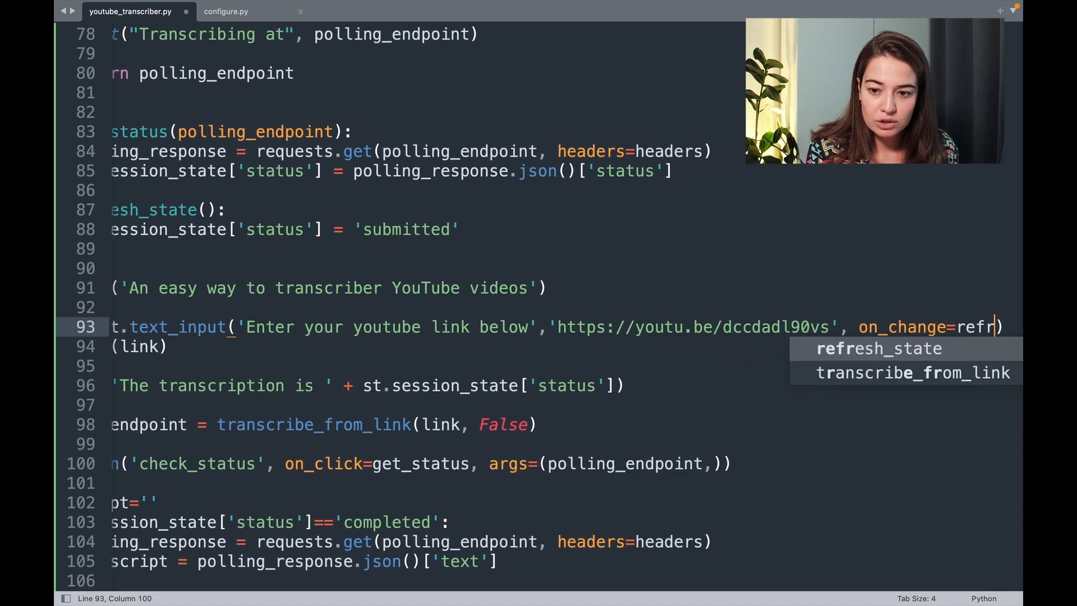
{"action": "key", "text": "Tab"}
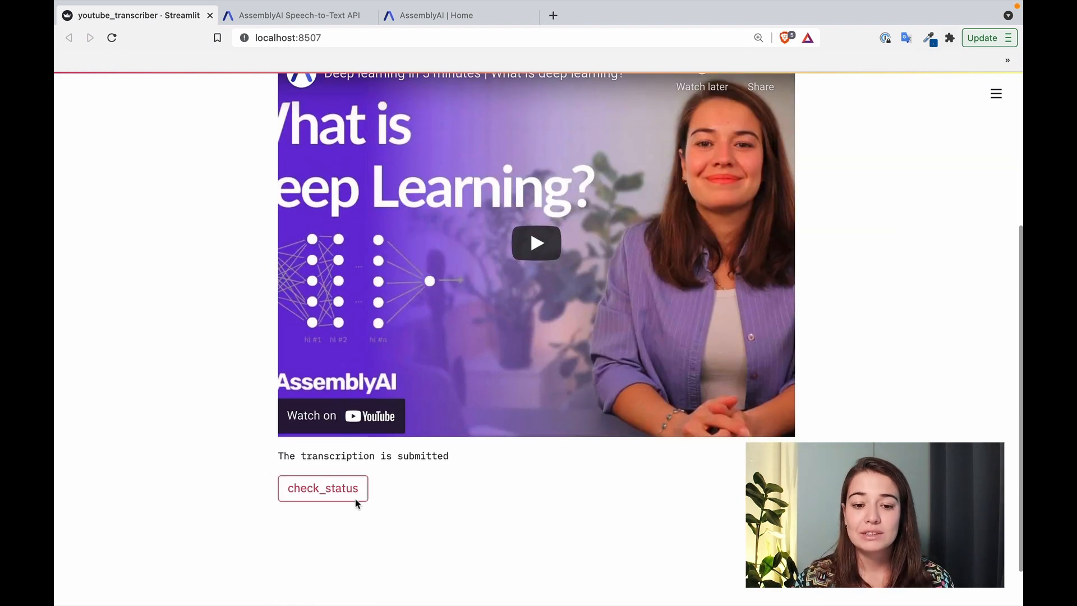
Recheck status until it reads completed and the deep learning transcript appears below
{"action": "left_click", "coordinate": [322, 488]}
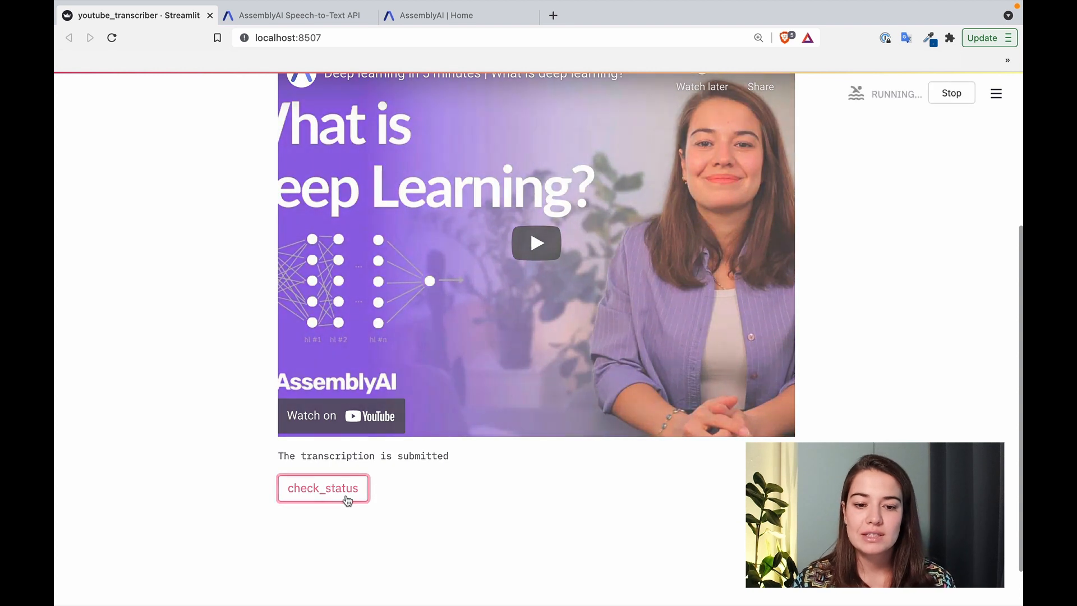
{"action": "left_click", "coordinate": [322, 488]}
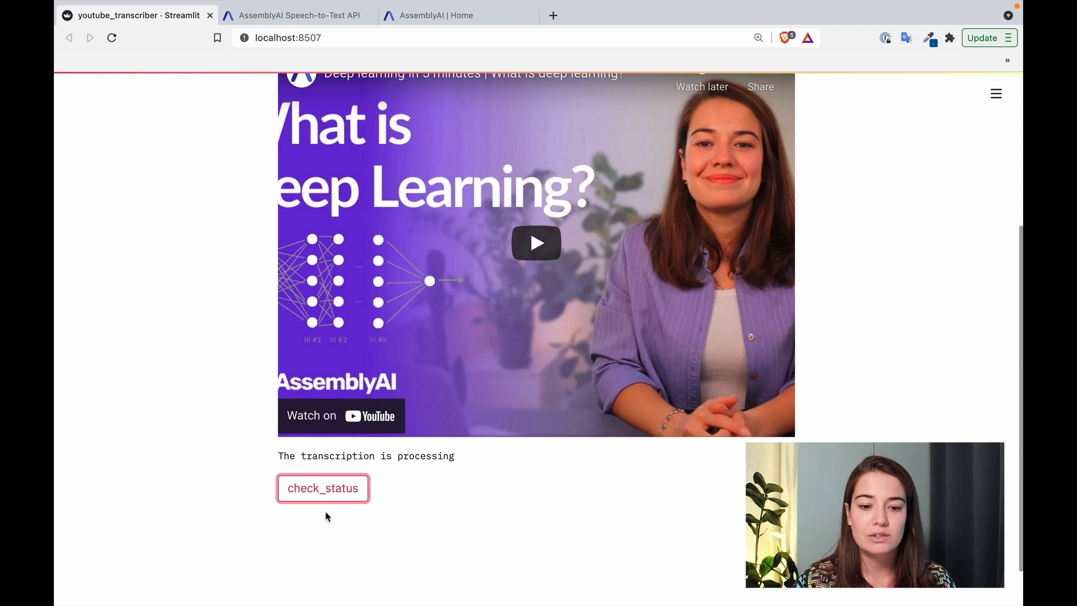
{"action": "left_click", "coordinate": [322, 488]}
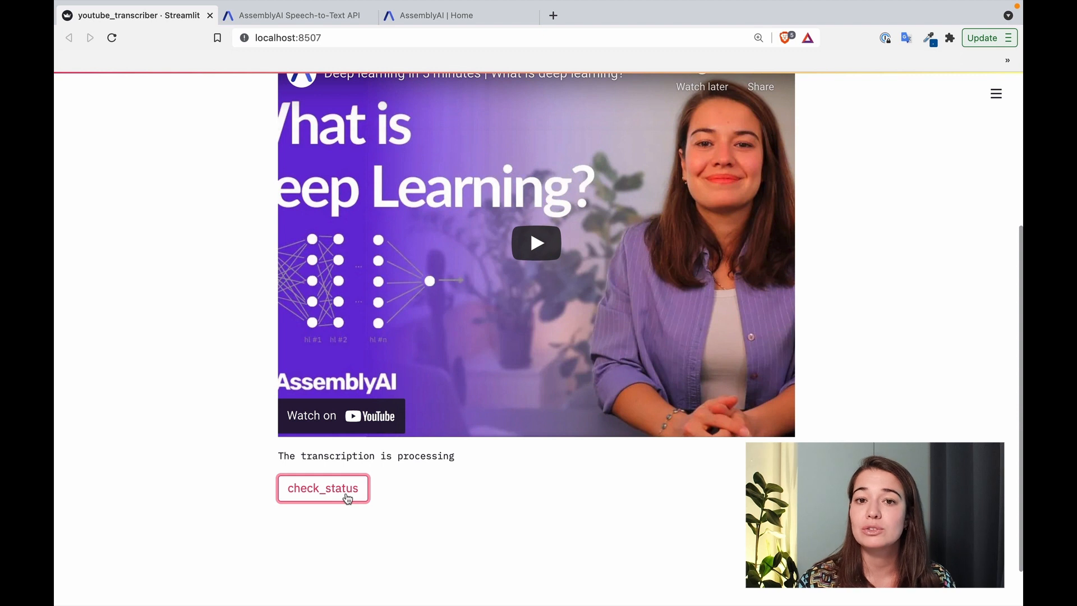
{"action": "mouse_move", "coordinate": [721, 488]}
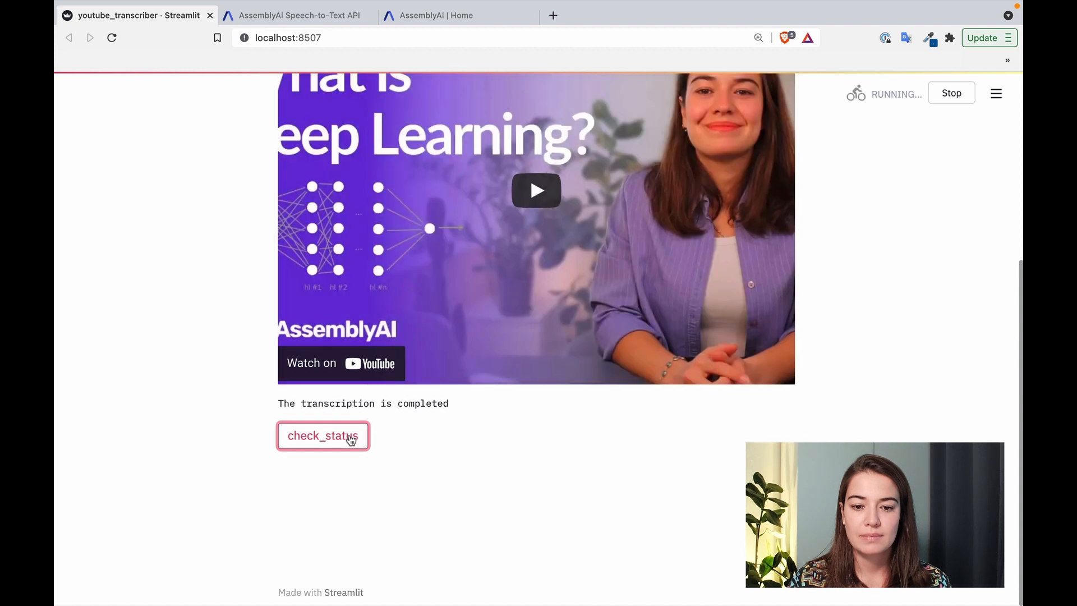
{"action": "left_click", "coordinate": [322, 436]}
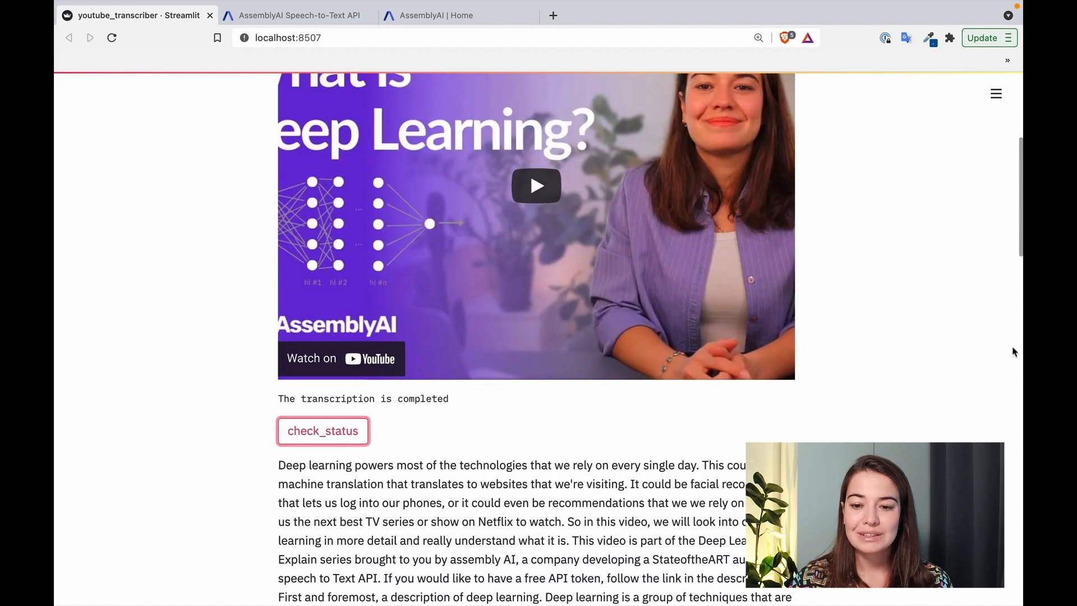
{"action": "mouse_move", "coordinate": [927, 435]}
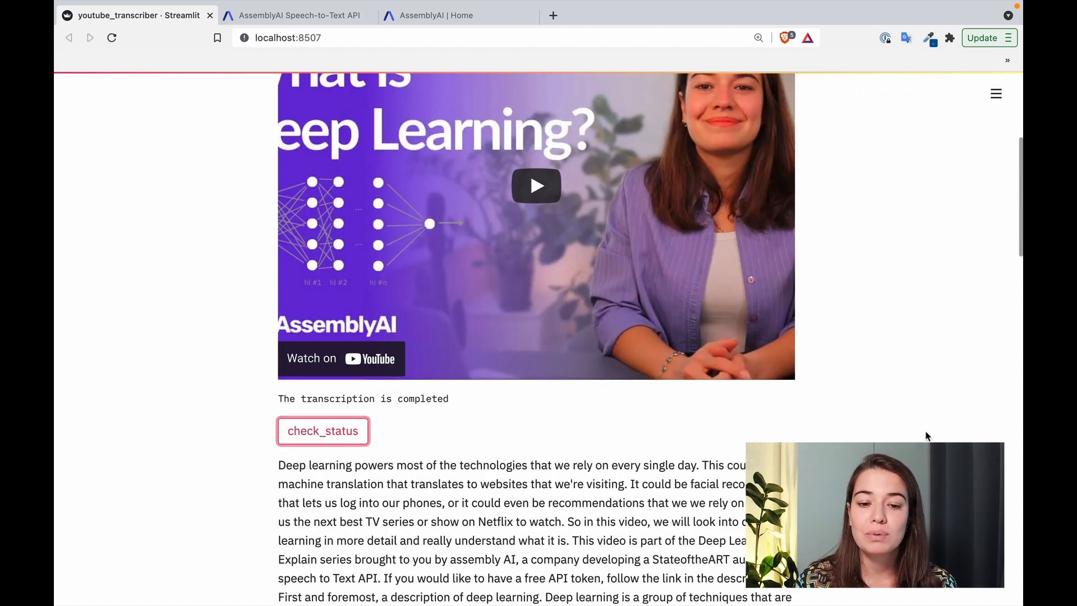
{"action": "scroll", "scroll_direction": "down", "scroll_amount": 3}
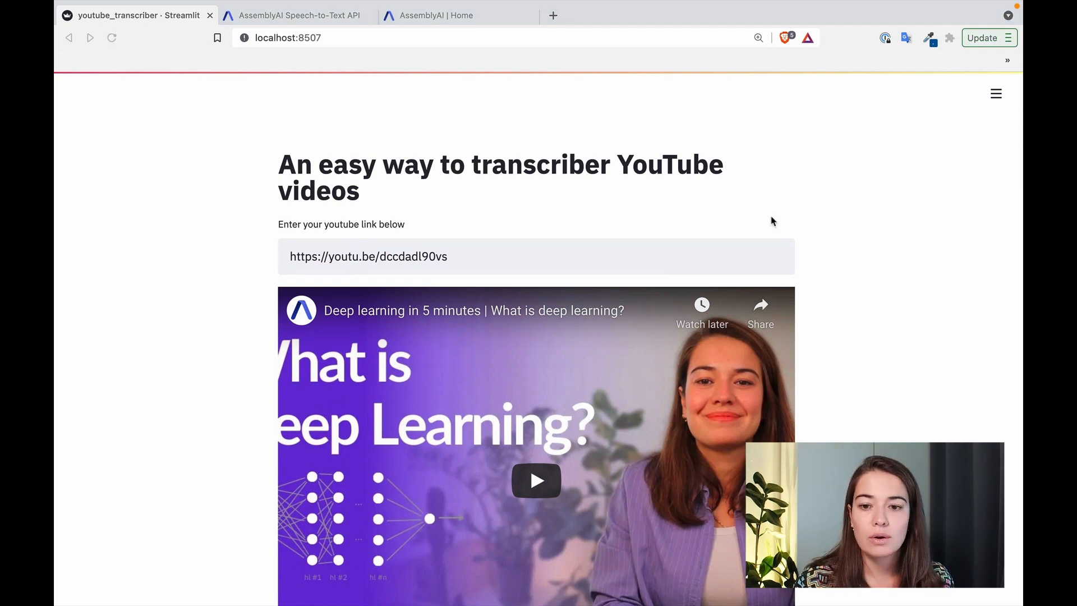
{"action": "type", "text": "https://www.youtube.com/watch?v=UNP03fDSj1U"}
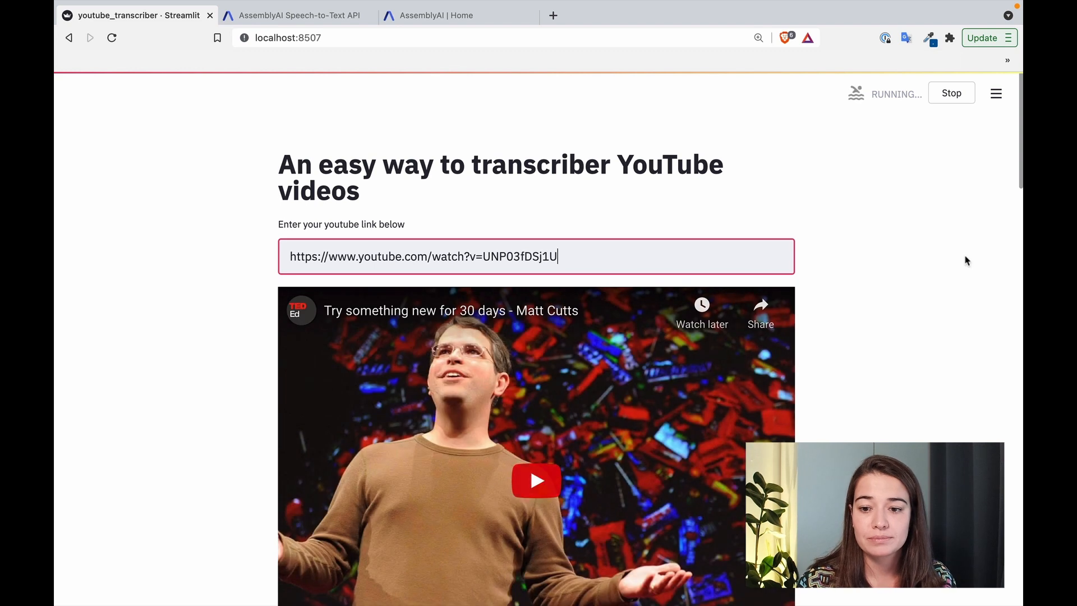
{"action": "scroll", "scroll_direction": "down", "scroll_amount": 3}
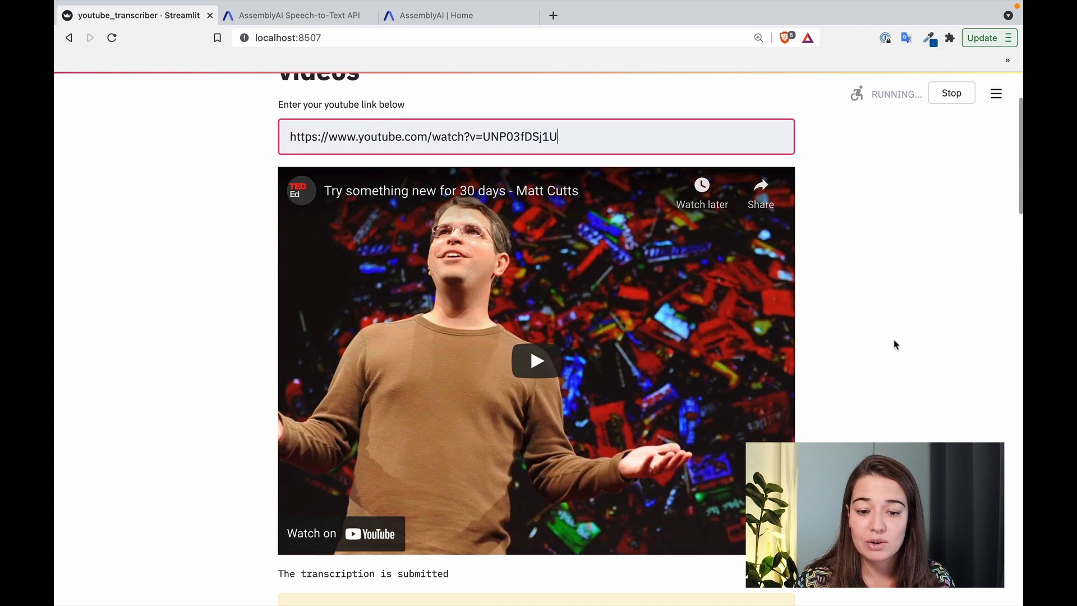
{"action": "scroll", "scroll_direction": "down", "scroll_amount": 3}
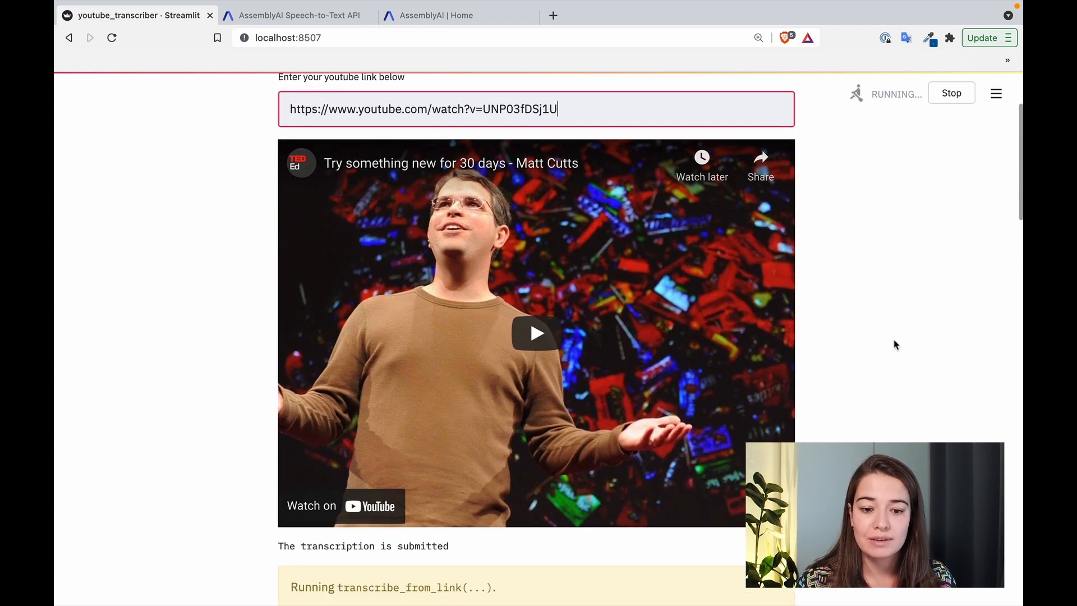
{"action": "scroll", "scroll_direction": "down", "scroll_amount": 3}
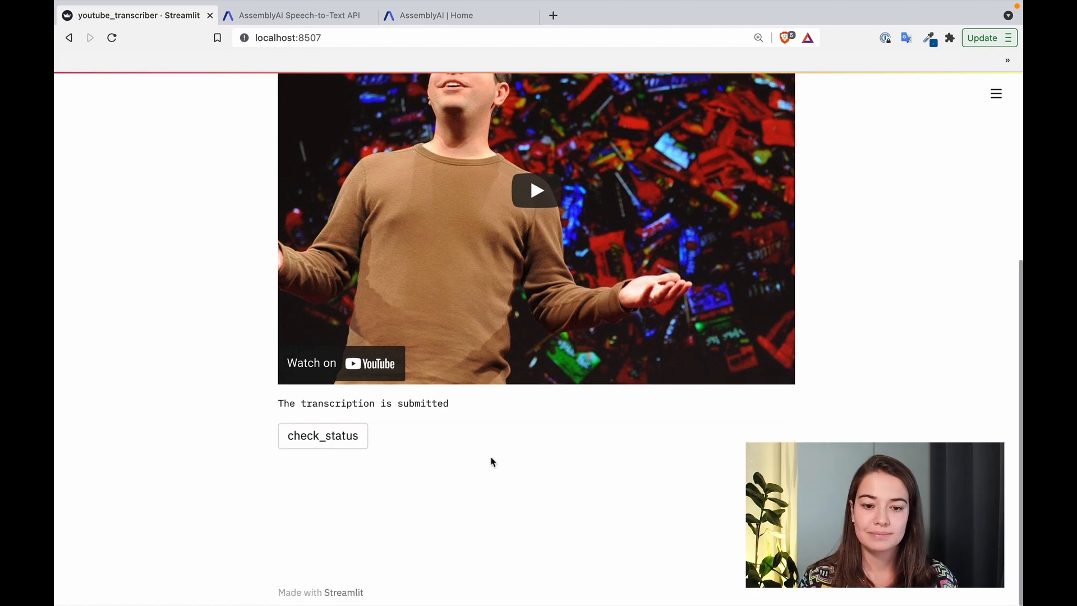
{"action": "mouse_move", "coordinate": [452, 438]}
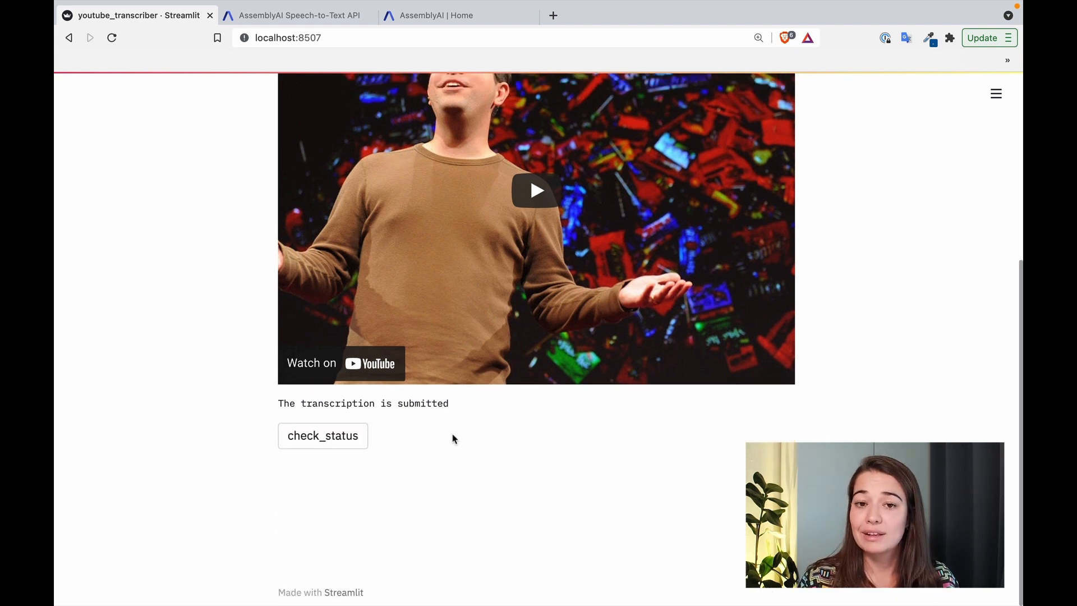
{"action": "mouse_move", "coordinate": [346, 441]}
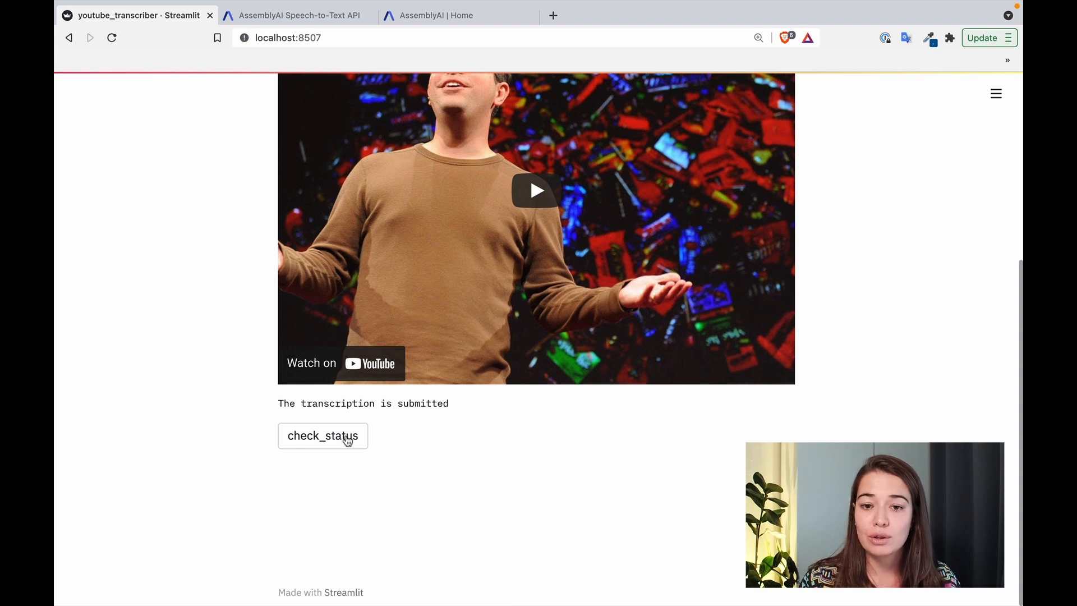
Re-check status until the Matt Cutts talk reads completed and review its full transcript
{"action": "left_click", "coordinate": [322, 436]}
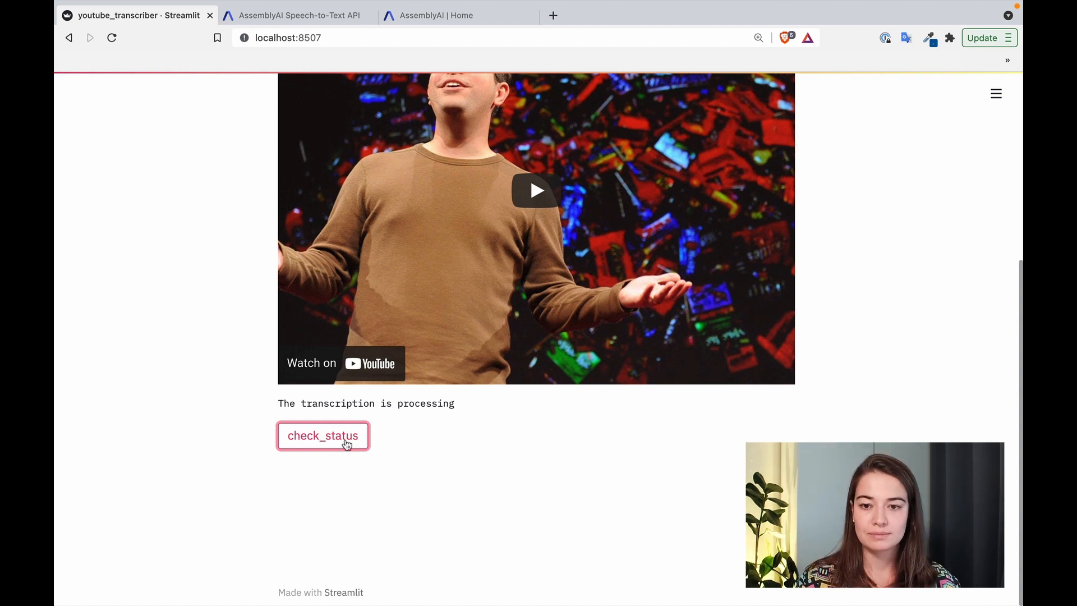
{"action": "left_click", "coordinate": [322, 435]}
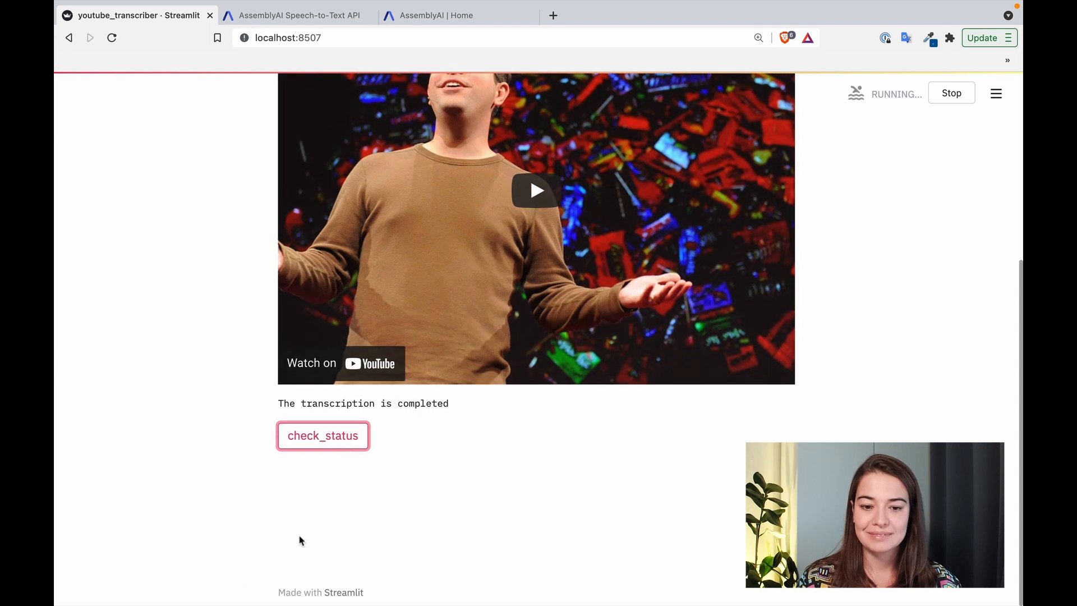
{"action": "left_click", "coordinate": [322, 435]}
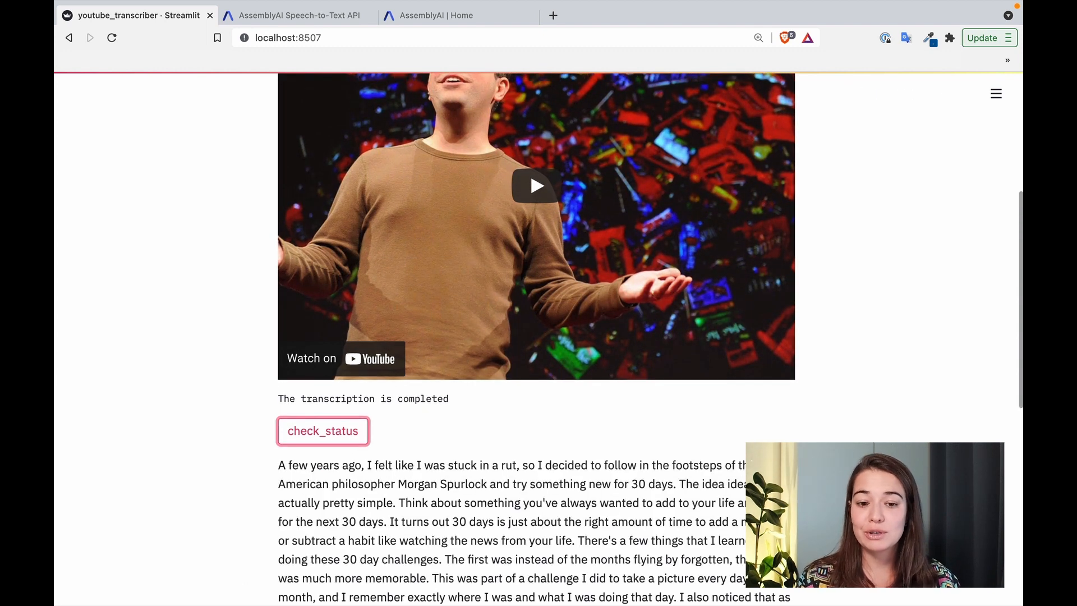
{"action": "scroll", "scroll_direction": "down", "scroll_amount": 3}
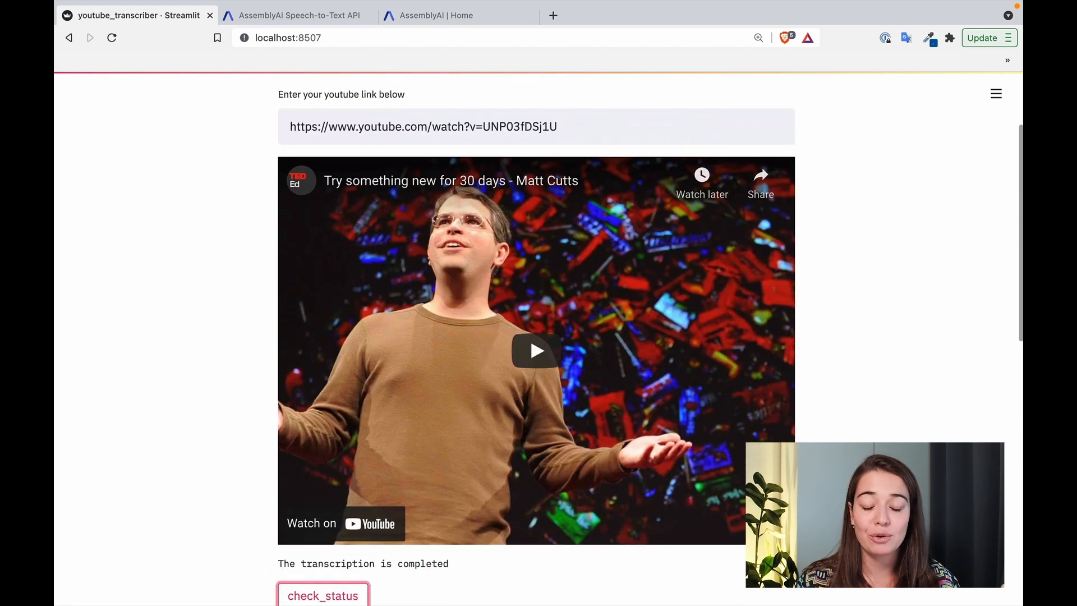
{"action": "scroll", "scroll_direction": "up", "scroll_amount": 3}
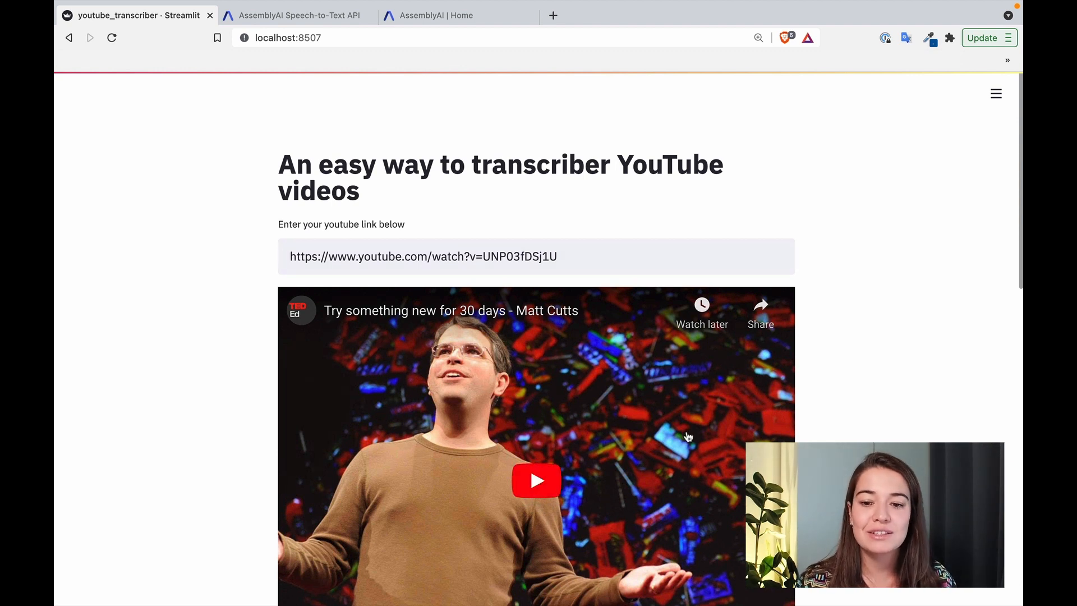
{"action": "scroll", "scroll_direction": "down", "scroll_amount": 3}
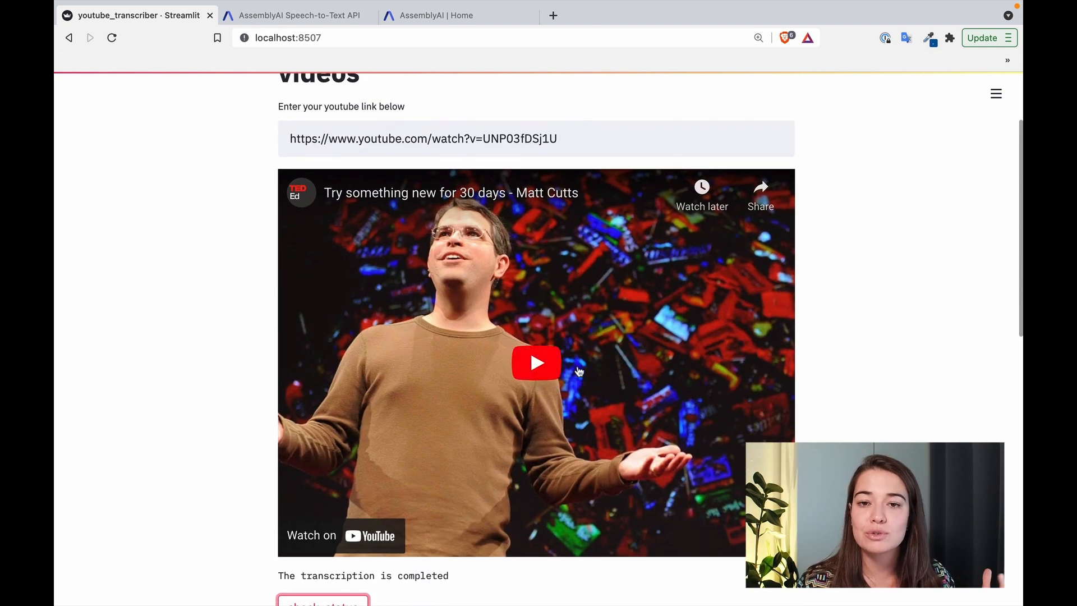
{"action": "scroll", "scroll_direction": "down", "scroll_amount": 3}
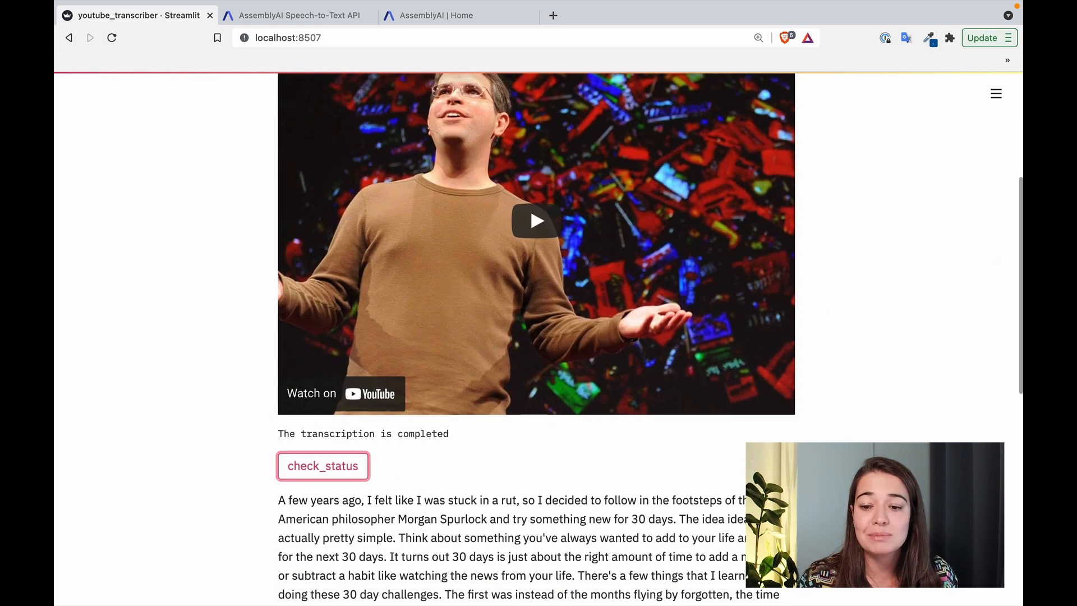
{"action": "scroll", "scroll_direction": "down", "scroll_amount": 3}
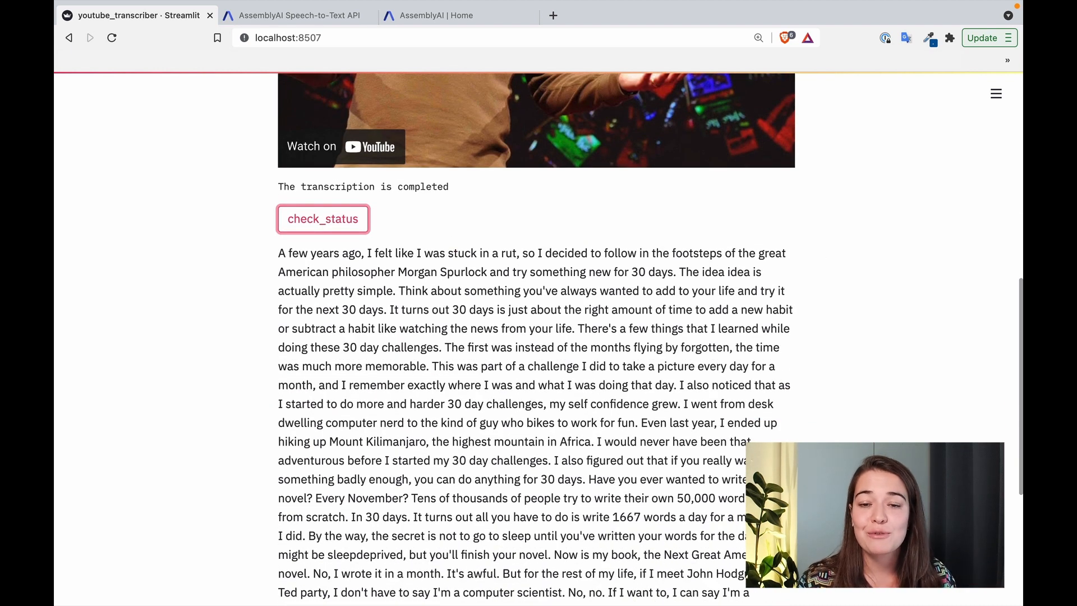